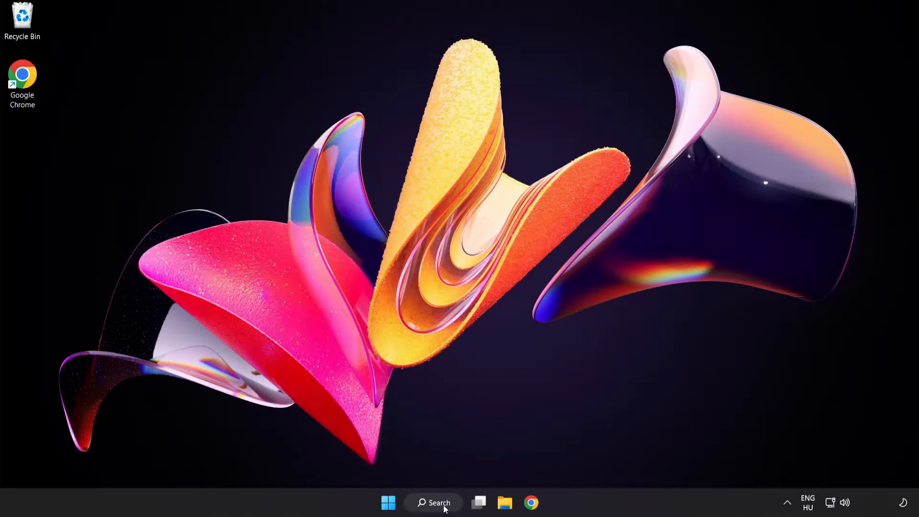
Step: Search for 'device manager' and launch Device Manager from the results
{"action": "left_click", "coordinate": [433, 502]}
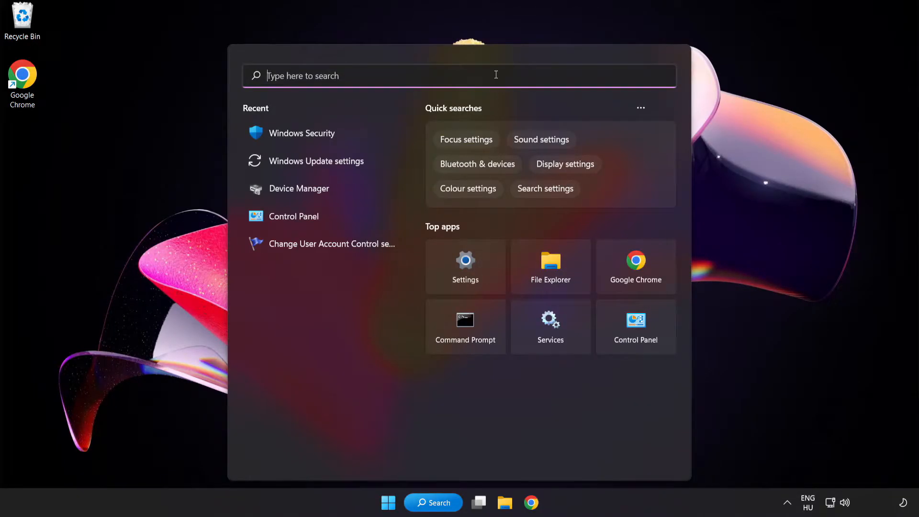
{"action": "type", "text": "device manager"}
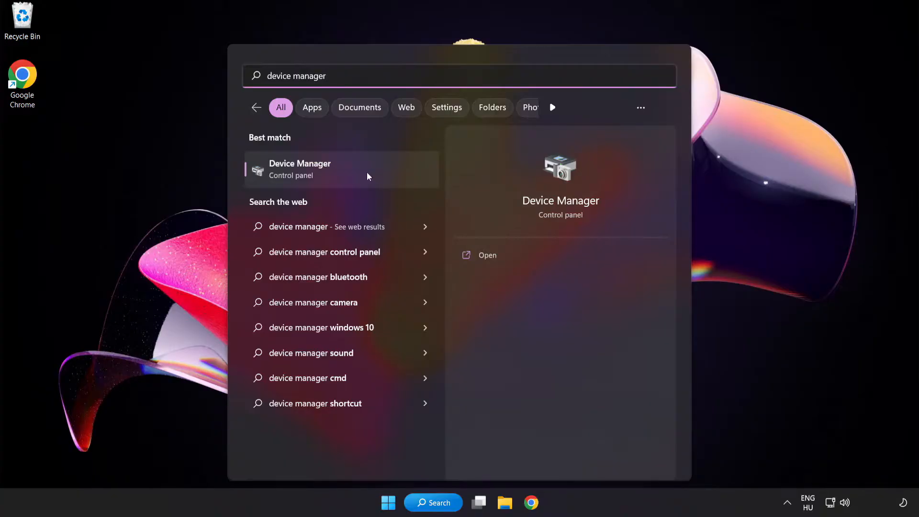
{"action": "left_click", "coordinate": [299, 169]}
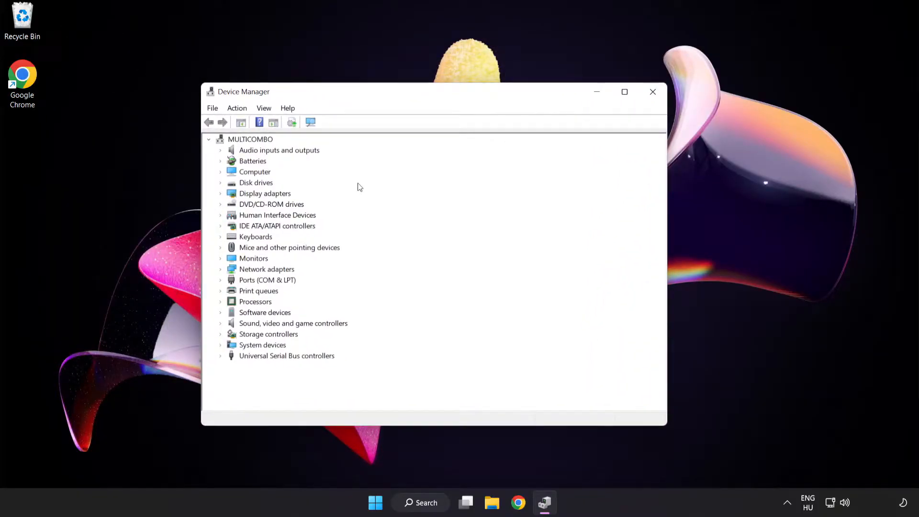
Step: Expand Display adapters and bring up the context menu for VMware SVGA 3D
{"action": "left_click", "coordinate": [264, 193]}
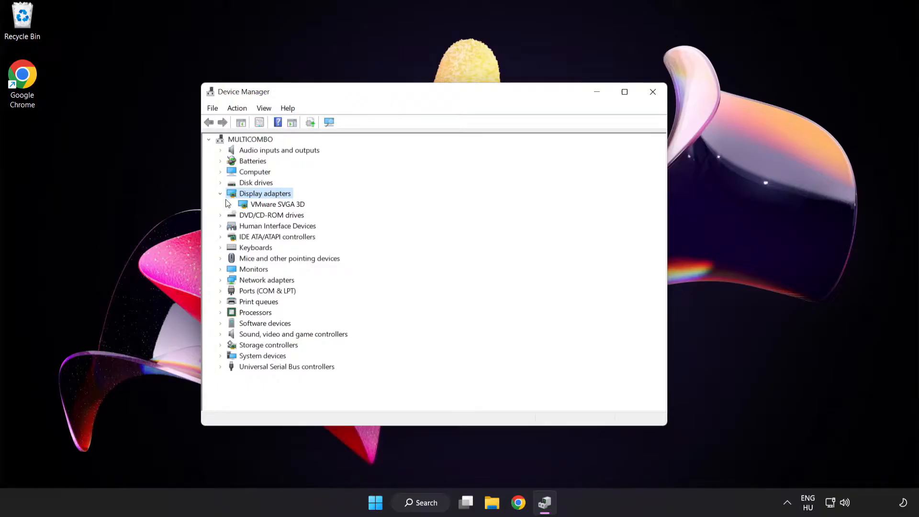
{"action": "left_click", "coordinate": [278, 203]}
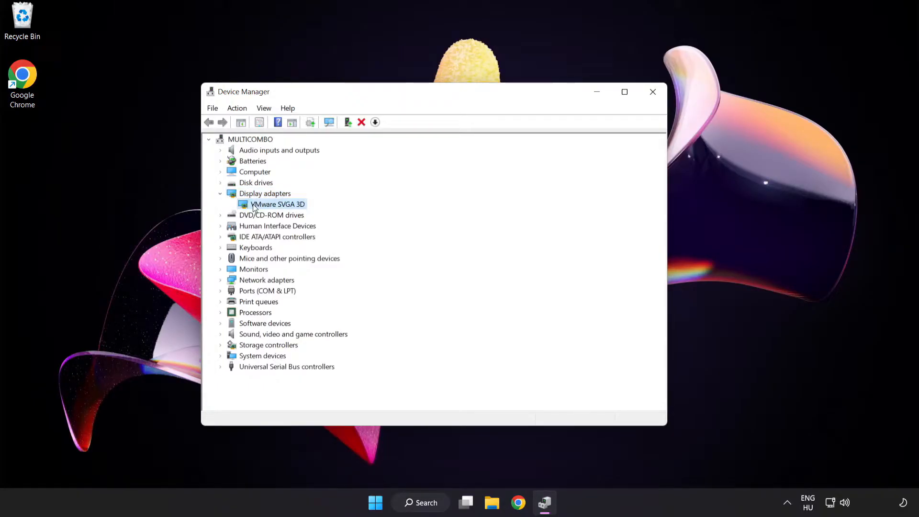
{"action": "right_click", "coordinate": [277, 203]}
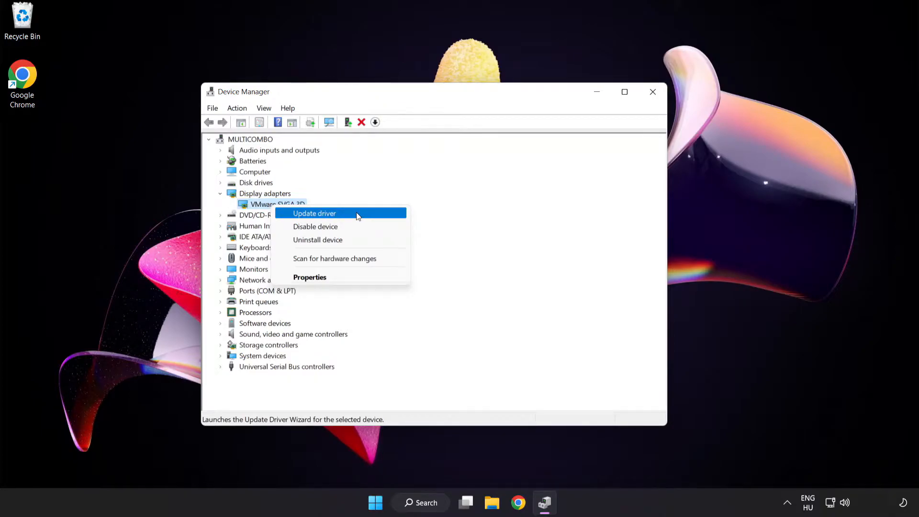
Step: Run an automatic driver update for VMware SVGA 3D, dismiss the result, and close Device Manager
{"action": "left_click", "coordinate": [314, 213]}
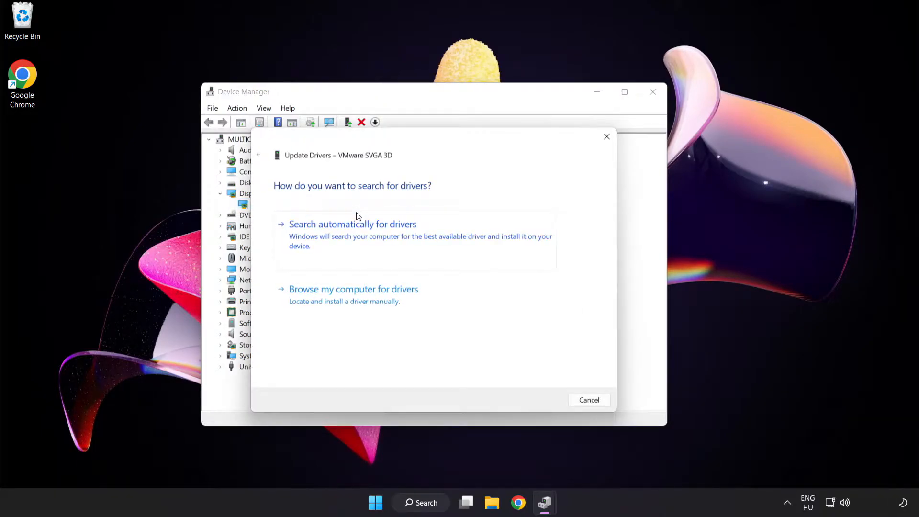
{"action": "mouse_move", "coordinate": [293, 201]}
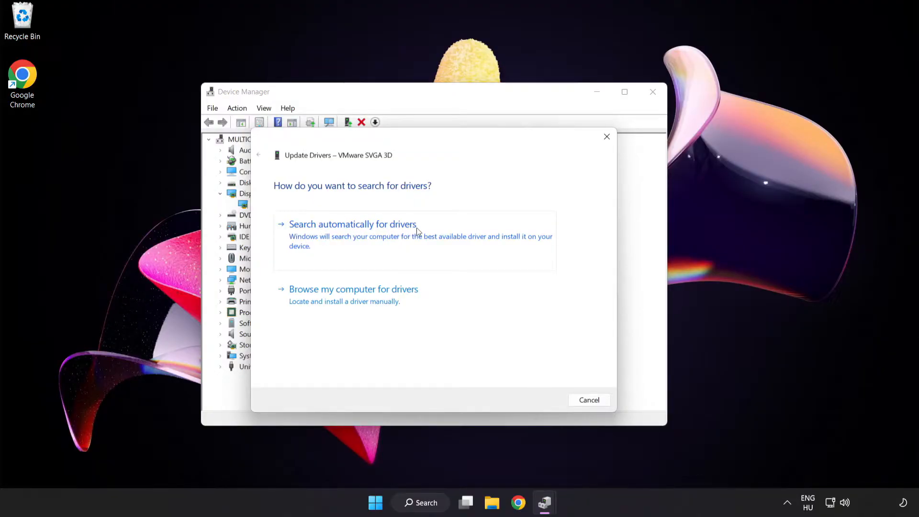
{"action": "mouse_move", "coordinate": [402, 239]}
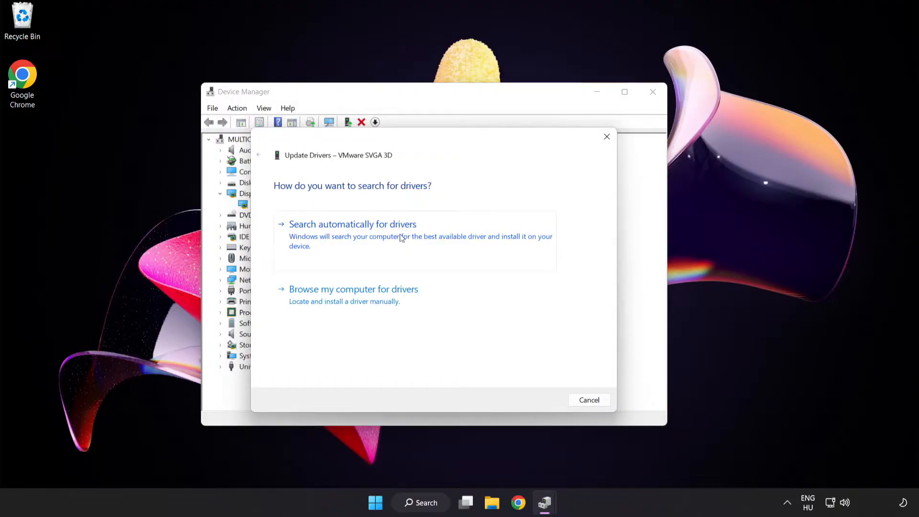
{"action": "left_click", "coordinate": [352, 224]}
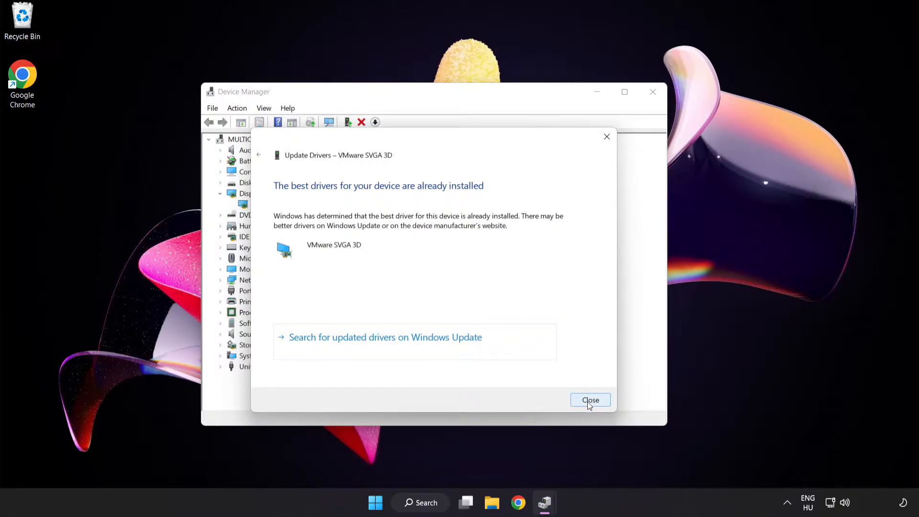
{"action": "left_click", "coordinate": [590, 399]}
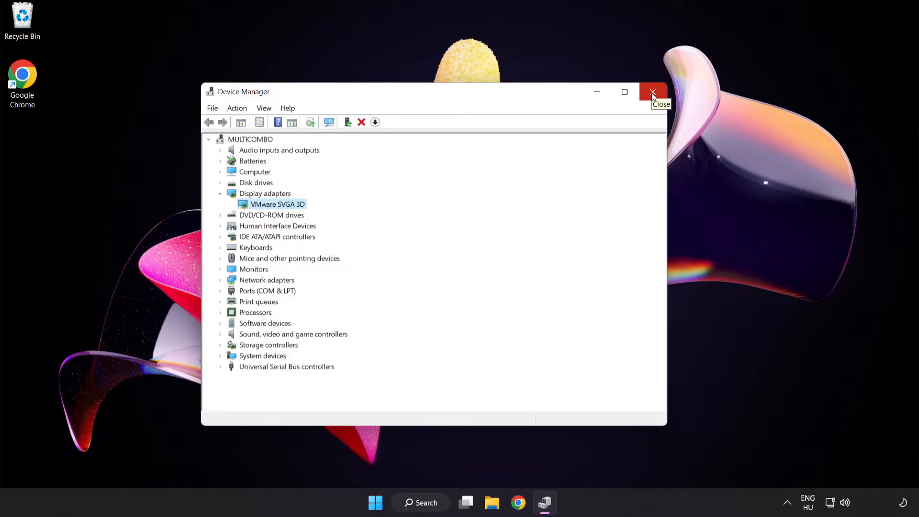
{"action": "left_click", "coordinate": [652, 92]}
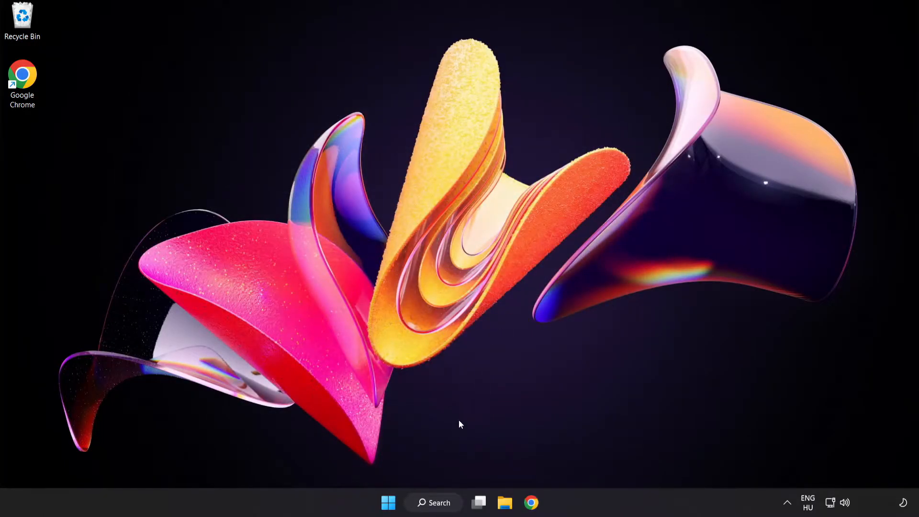
Step: Search for 'update' and launch Windows Update settings
{"action": "left_click", "coordinate": [433, 502]}
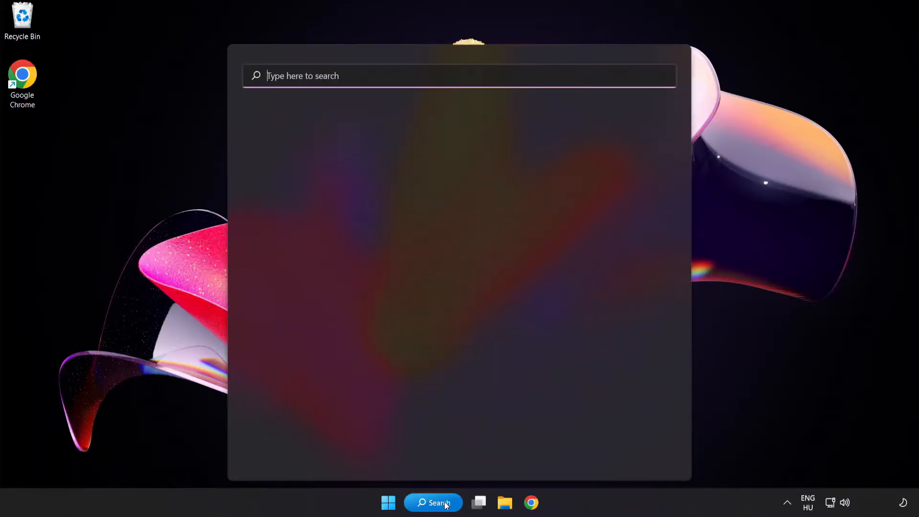
{"action": "type", "text": "u"}
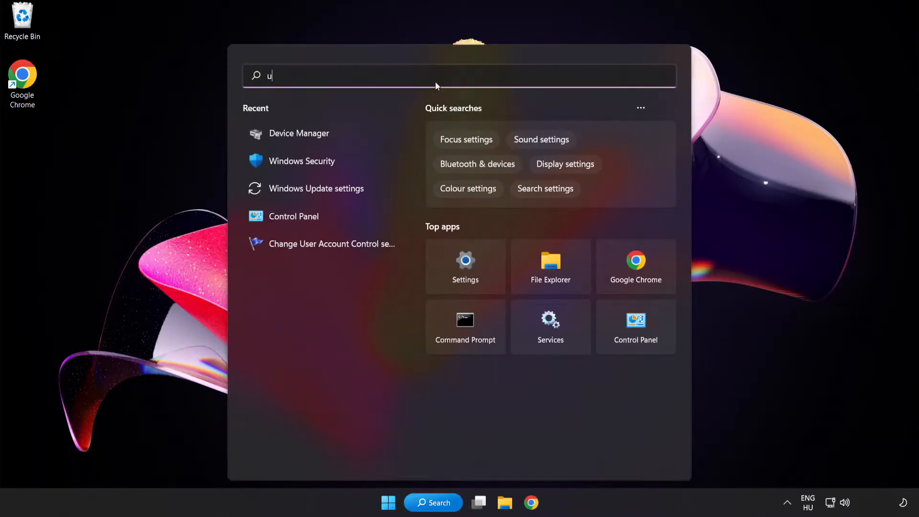
{"action": "type", "text": "pdate"}
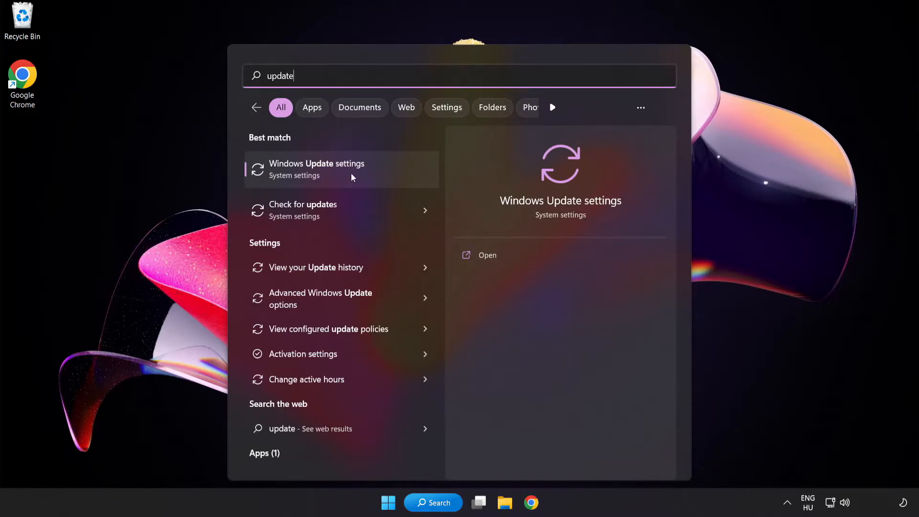
{"action": "left_click", "coordinate": [317, 170]}
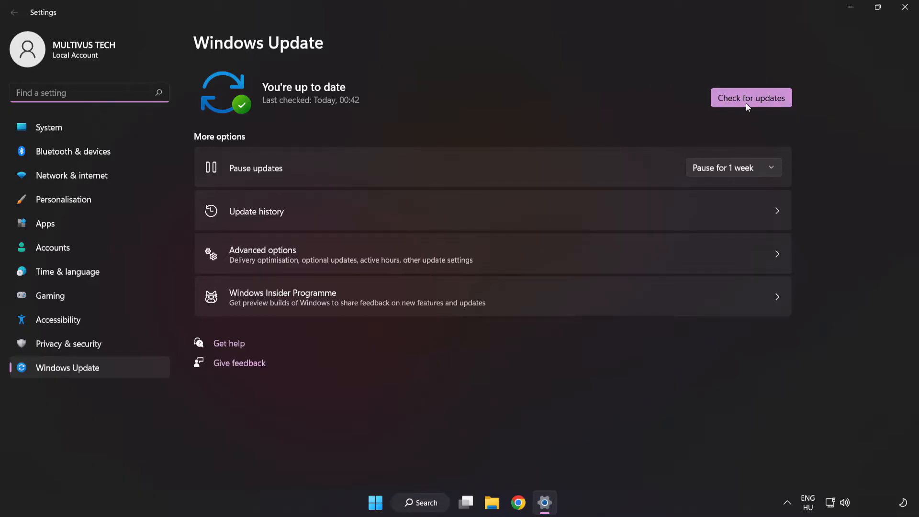
Step: Run a fresh check for updates, then close Settings
{"action": "left_click", "coordinate": [751, 97]}
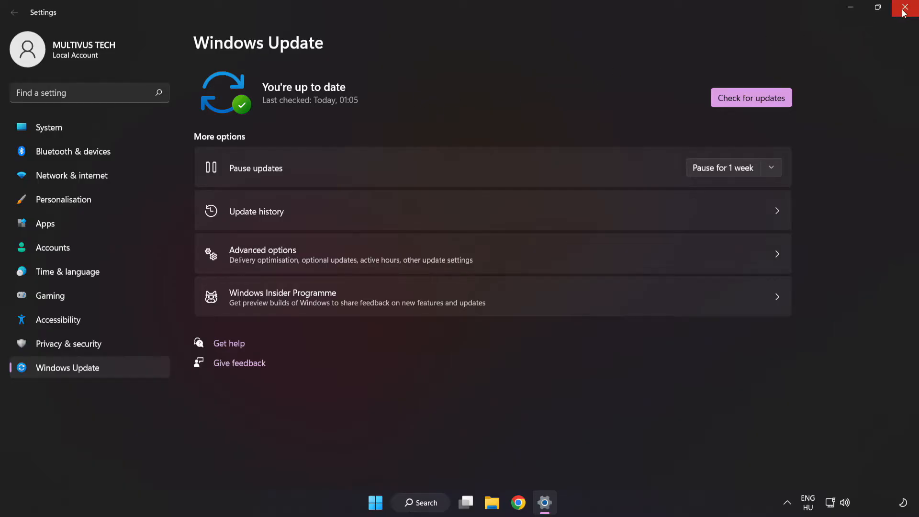
{"action": "left_click", "coordinate": [907, 8]}
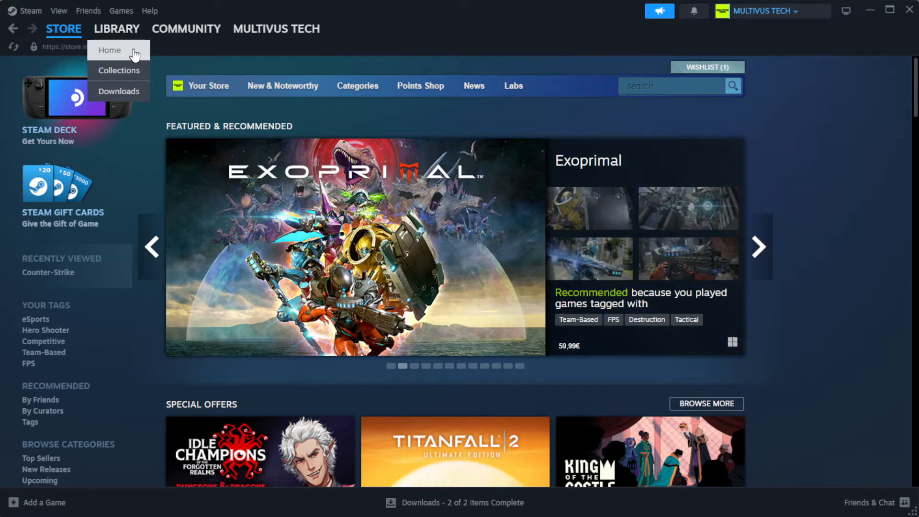
Step: Go to the Steam Library home and open the favourited game's Properties
{"action": "left_click", "coordinate": [109, 50]}
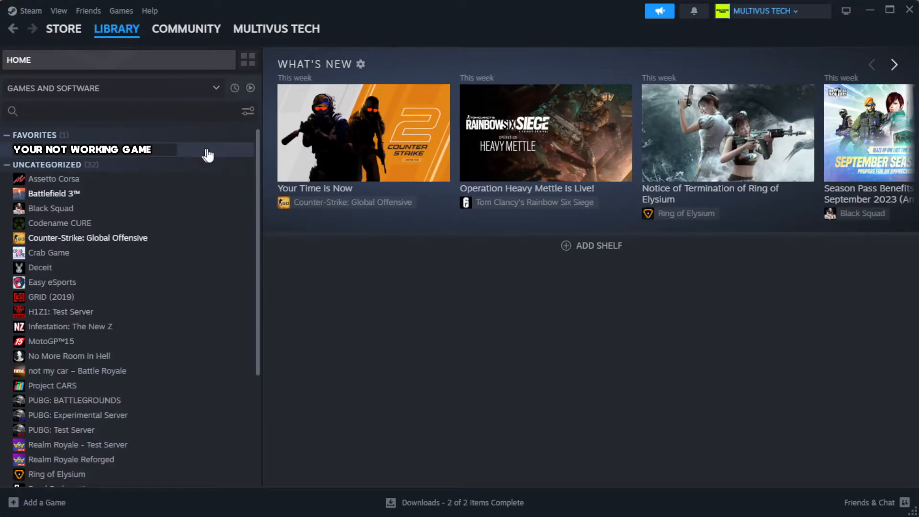
{"action": "mouse_move", "coordinate": [227, 157]}
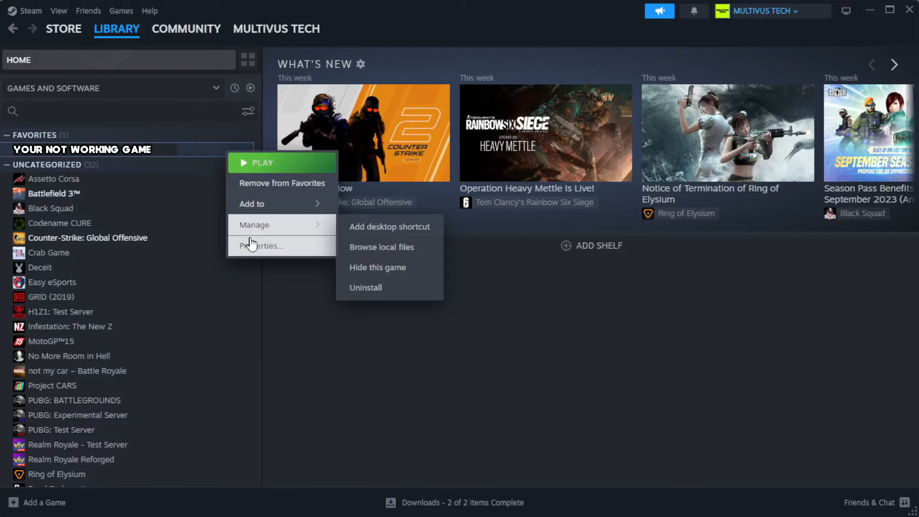
{"action": "left_click", "coordinate": [261, 246]}
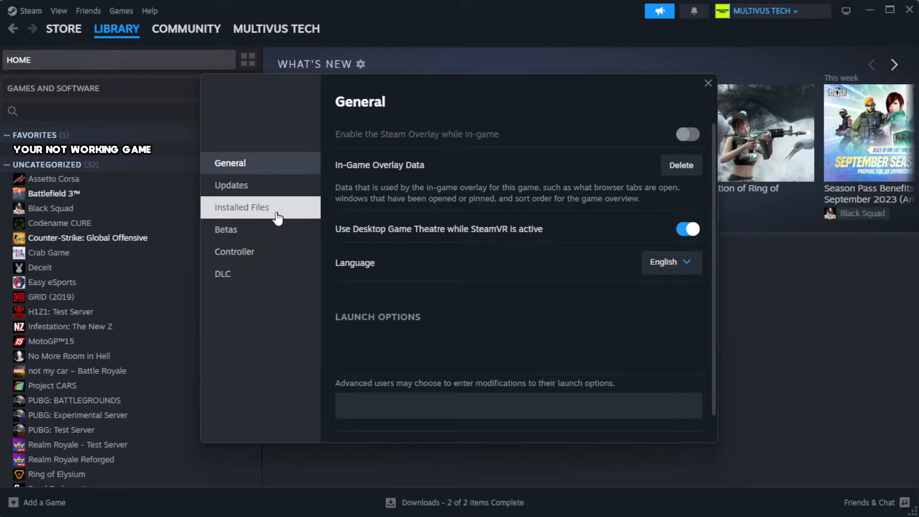
Step: Verify integrity of the game's installed files, validating all 1039 files
{"action": "left_click", "coordinate": [241, 206]}
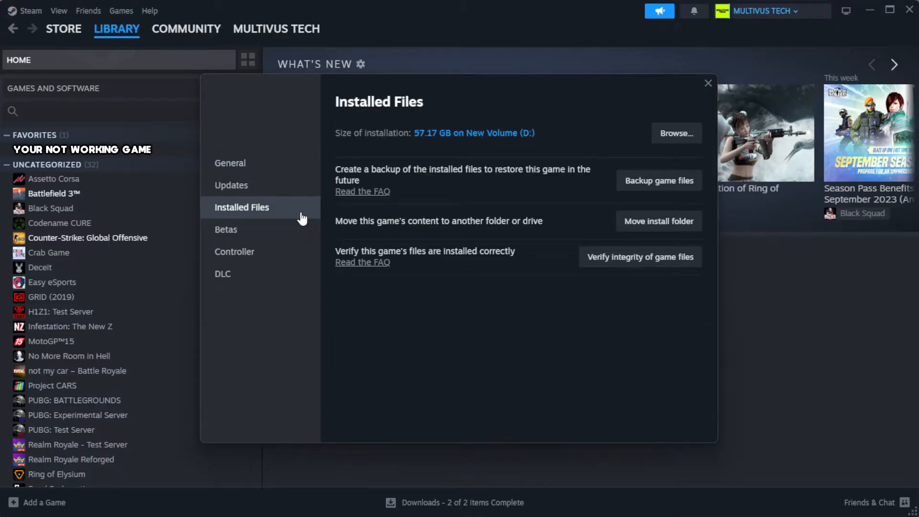
{"action": "mouse_move", "coordinate": [491, 303]}
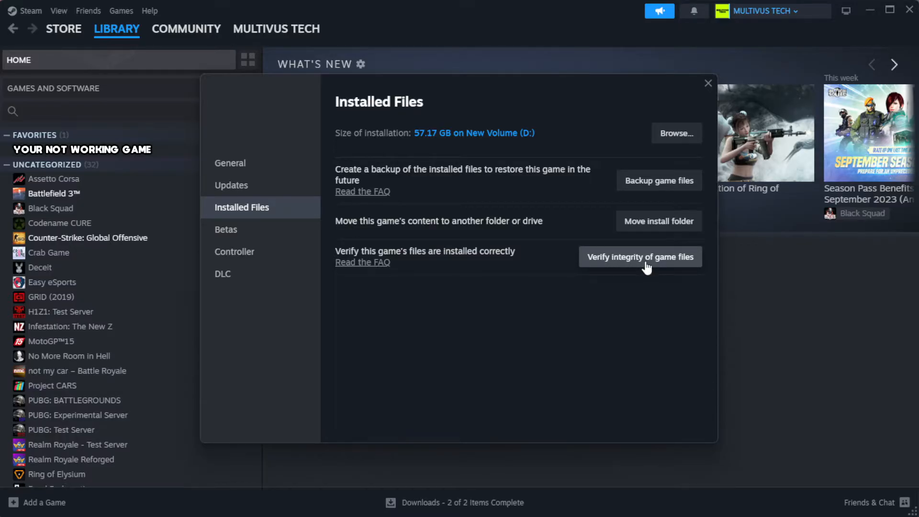
{"action": "left_click", "coordinate": [640, 256]}
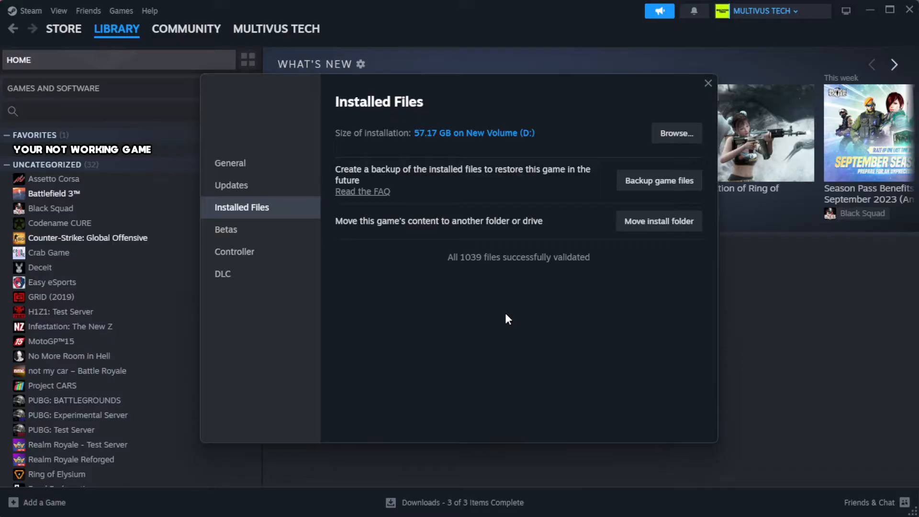
{"action": "mouse_move", "coordinate": [491, 313]}
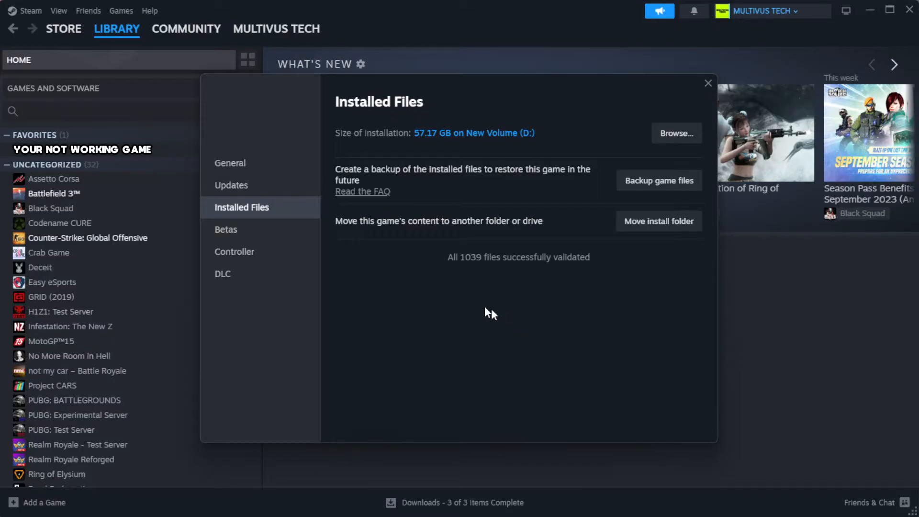
{"action": "mouse_move", "coordinate": [540, 291]}
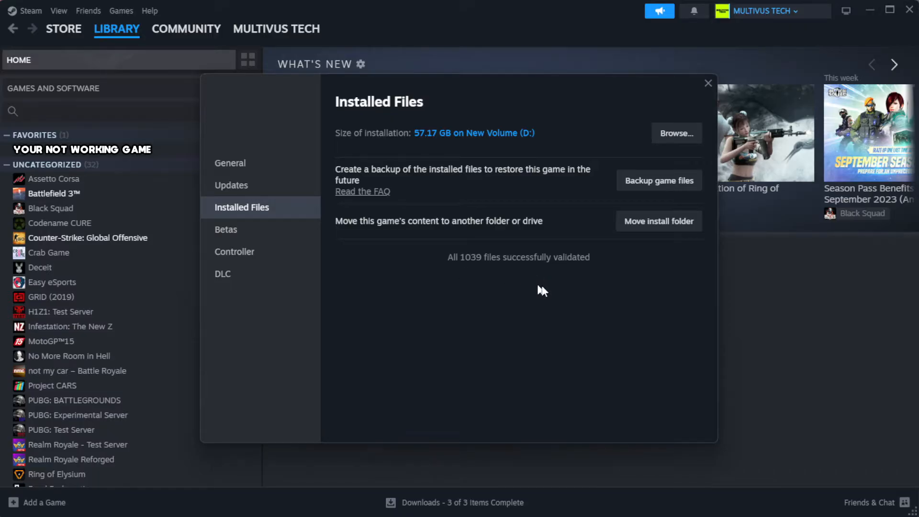
{"action": "mouse_move", "coordinate": [675, 133]}
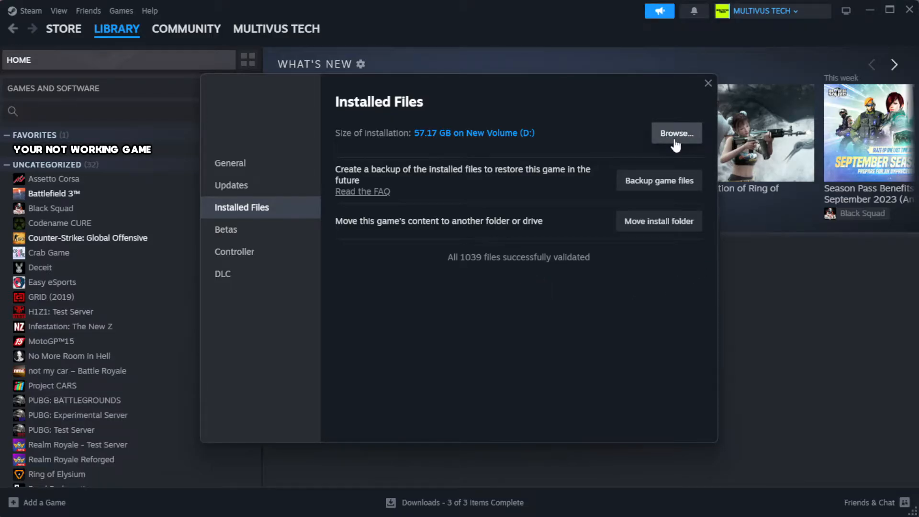
Step: Browse to the game's install folder and open the YOUR NOT WORKING GAME shortcut's Properties
{"action": "left_click", "coordinate": [675, 133]}
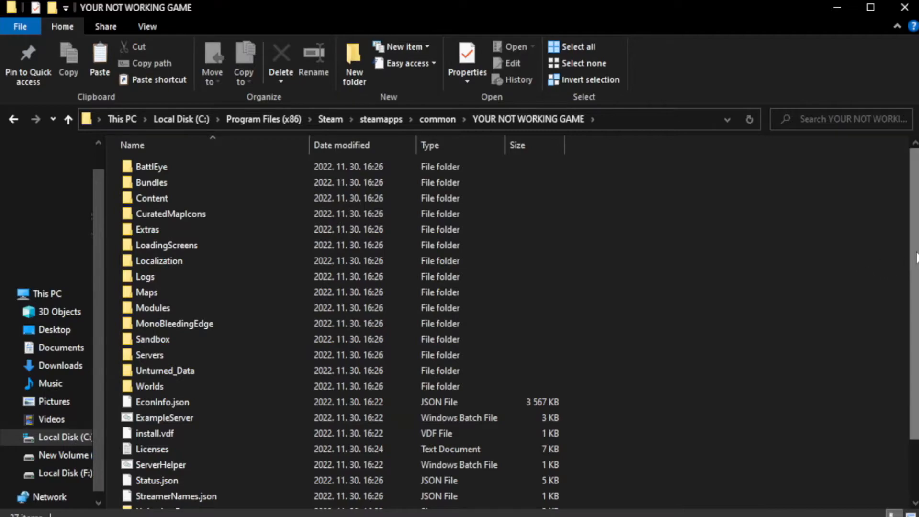
{"action": "scroll", "scroll_direction": "down", "scroll_amount": 3}
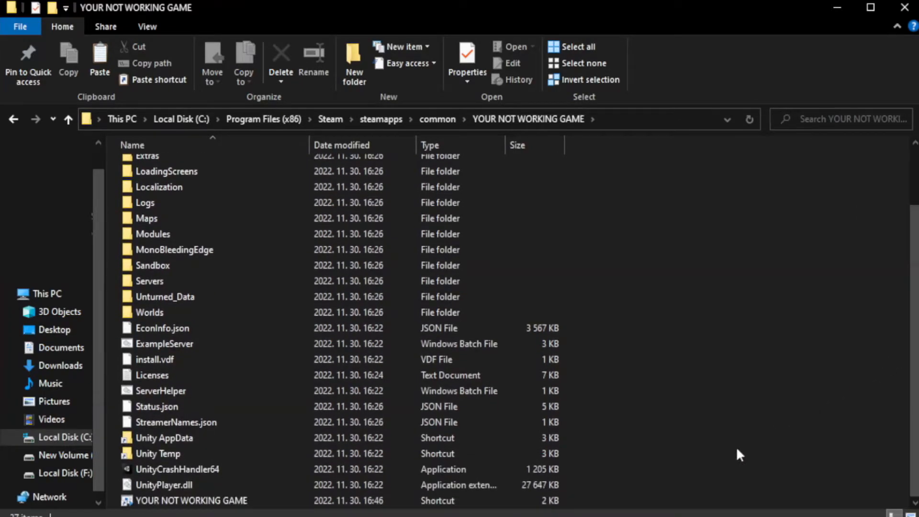
{"action": "left_click", "coordinate": [191, 499]}
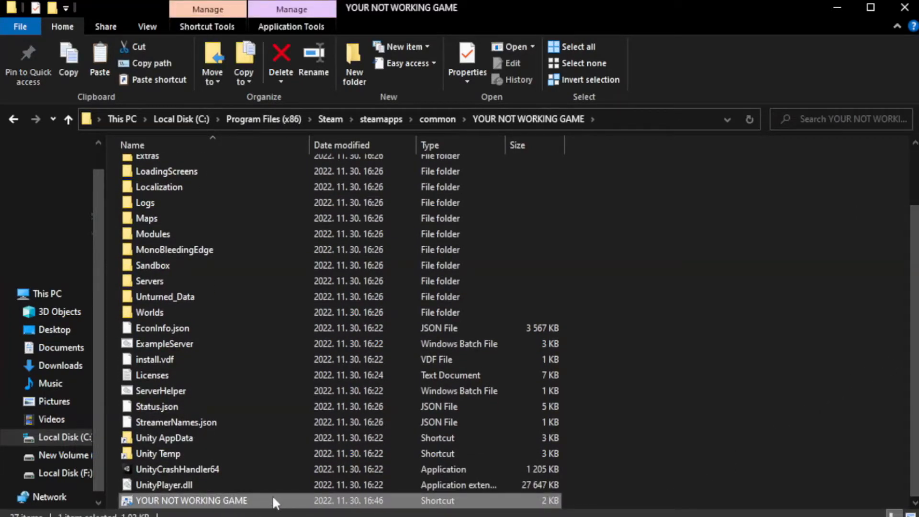
{"action": "right_click", "coordinate": [190, 500]}
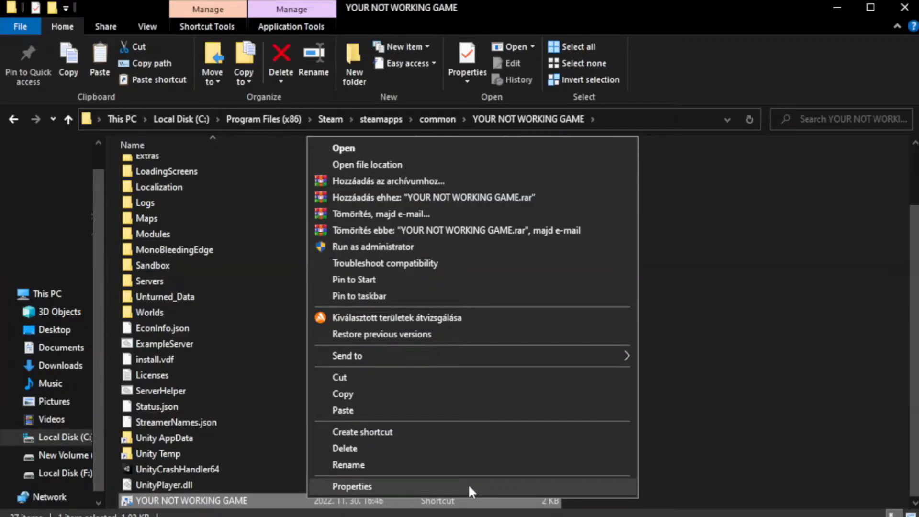
{"action": "left_click", "coordinate": [352, 486]}
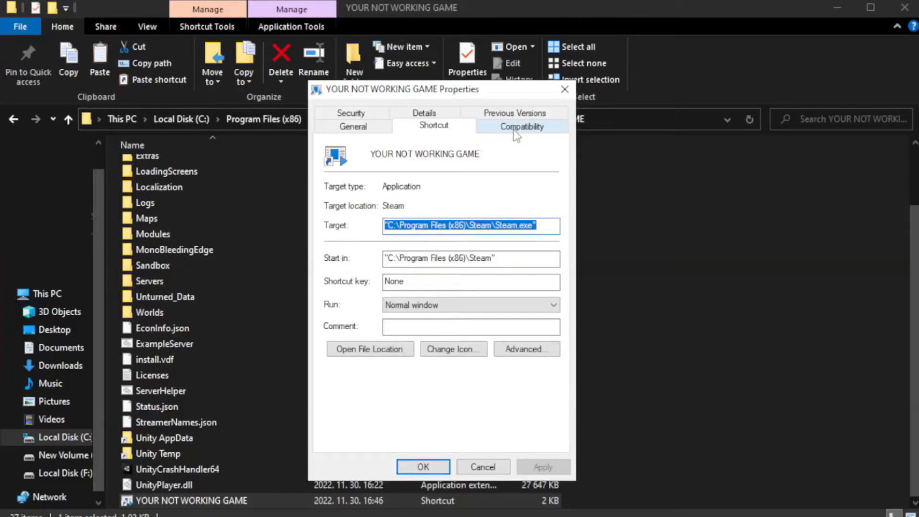
Step: Set the shortcut to Windows 8 compatibility, admin rights, no fullscreen optimizations; close Explorer
{"action": "left_click", "coordinate": [520, 125]}
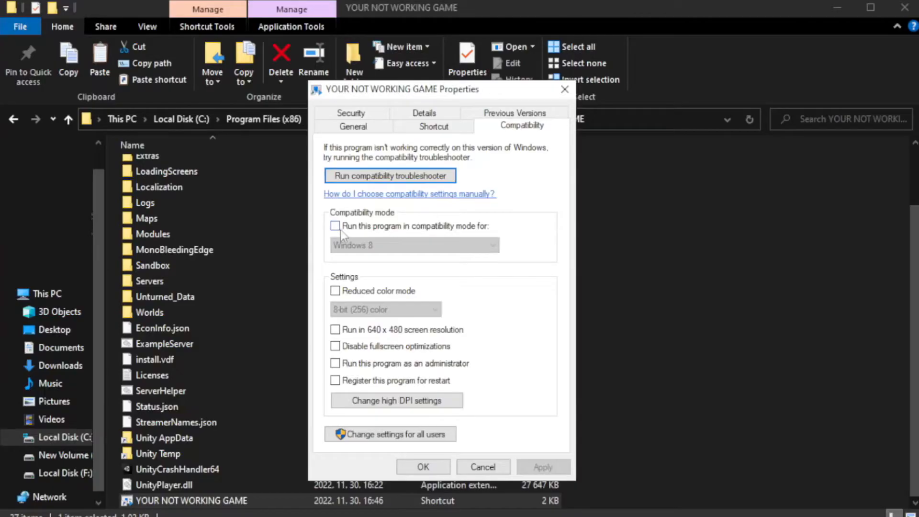
{"action": "mouse_move", "coordinate": [365, 231]}
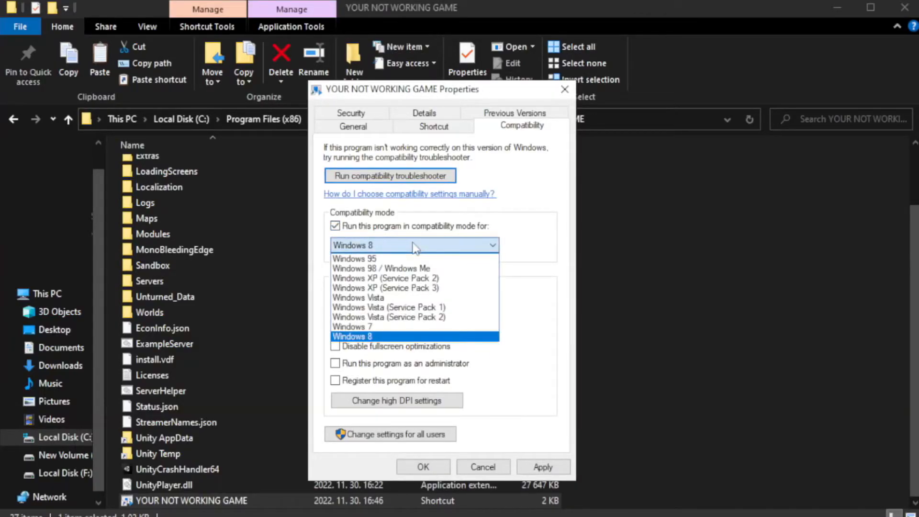
{"action": "mouse_move", "coordinate": [352, 326]}
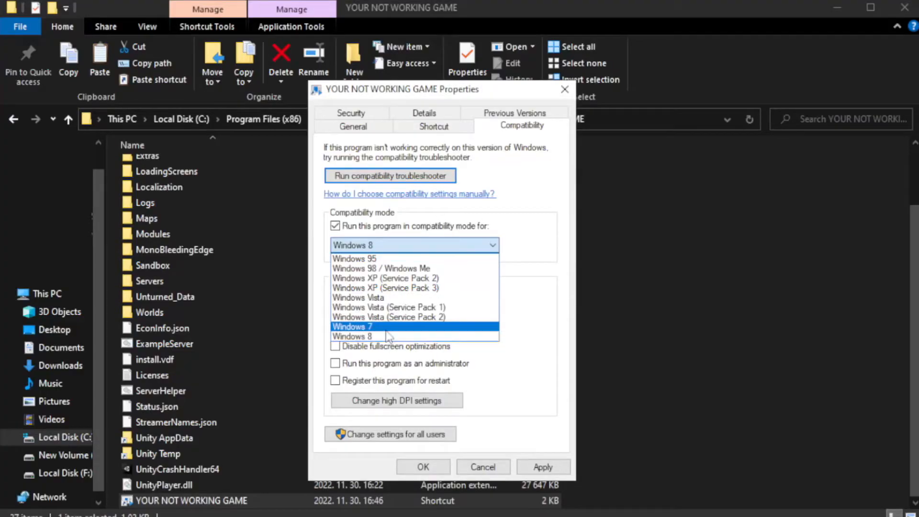
{"action": "left_click", "coordinate": [352, 336]}
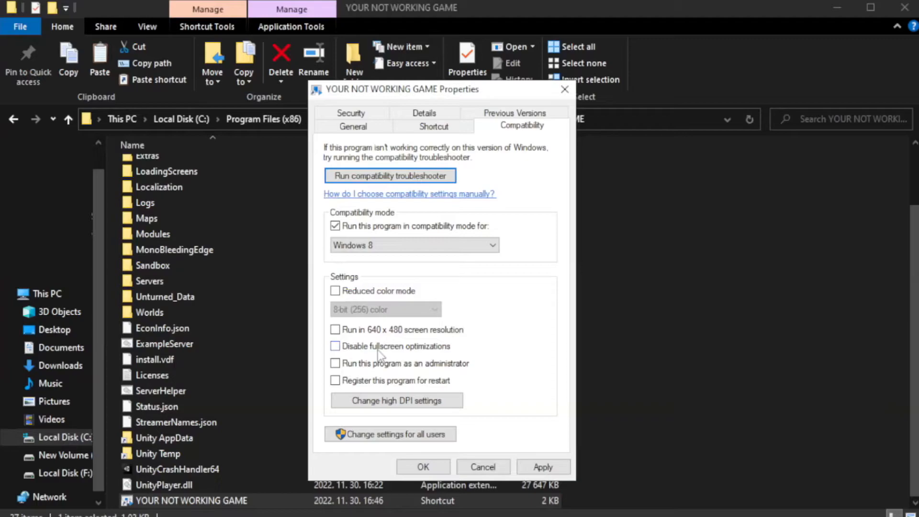
{"action": "left_click", "coordinate": [335, 345]}
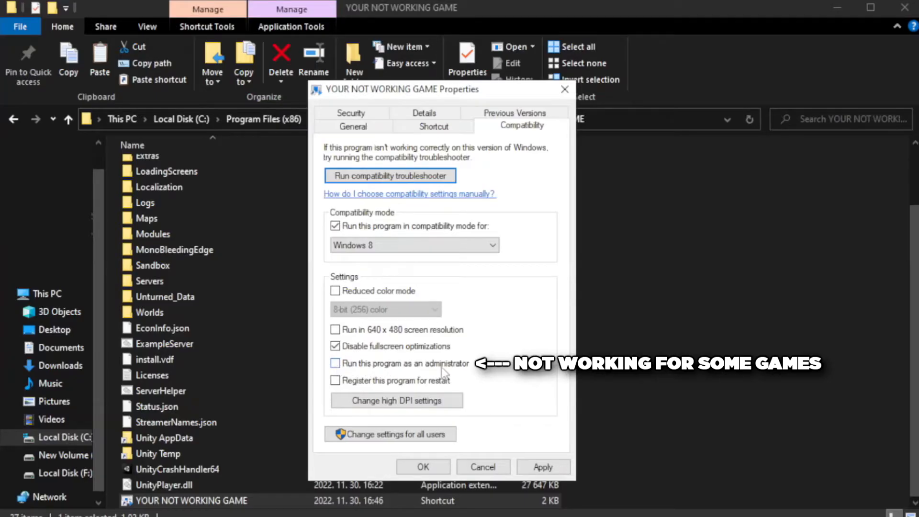
{"action": "left_click", "coordinate": [335, 363]}
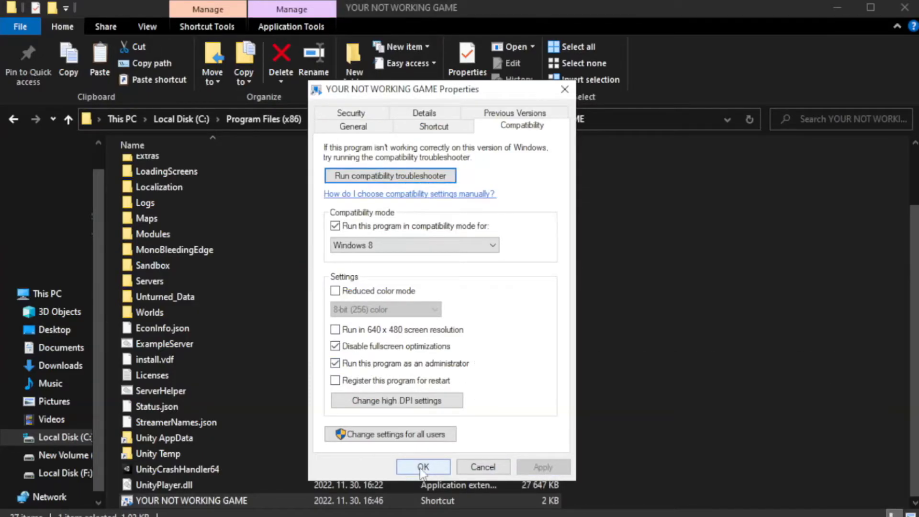
{"action": "left_click", "coordinate": [423, 467]}
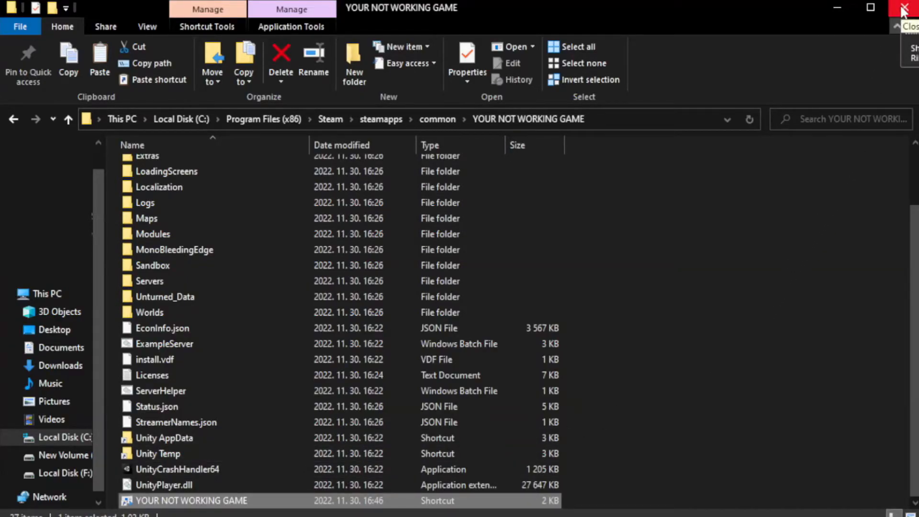
{"action": "left_click", "coordinate": [904, 8]}
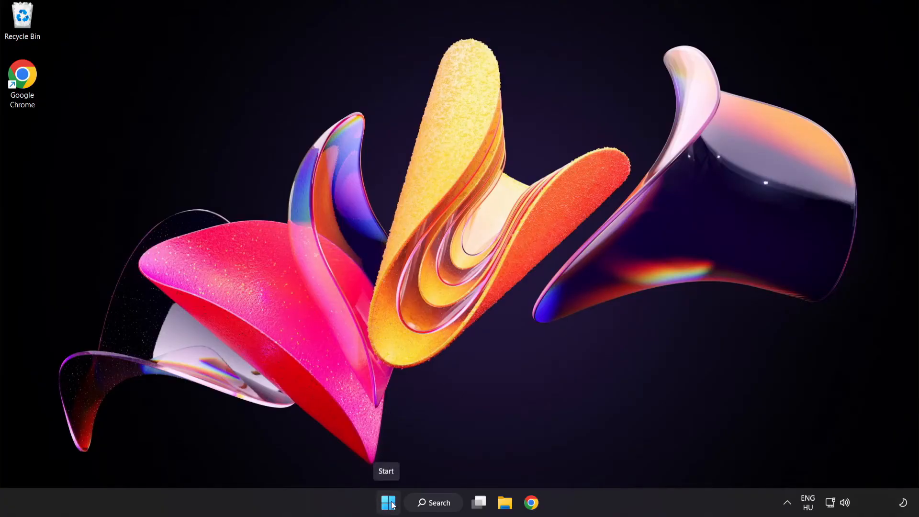
Step: Launch Task Manager from the Start button's right-click menu
{"action": "right_click", "coordinate": [387, 502]}
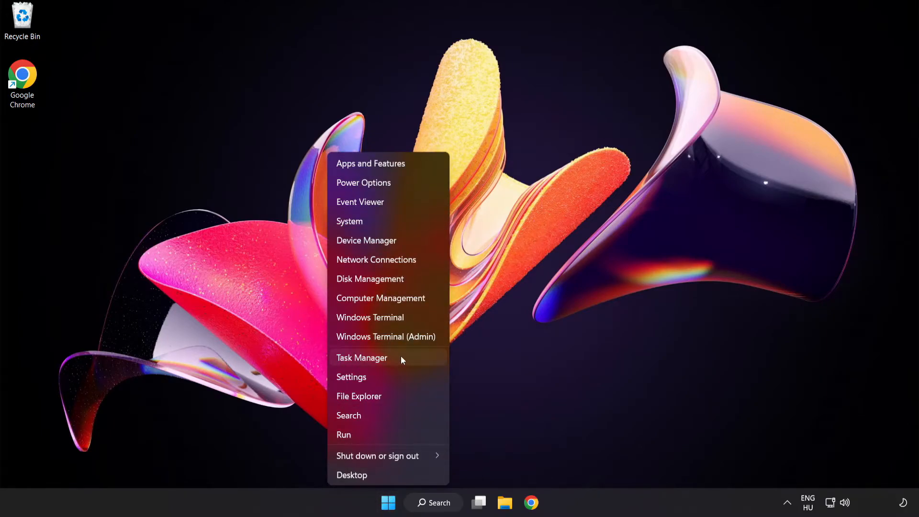
{"action": "left_click", "coordinate": [362, 358]}
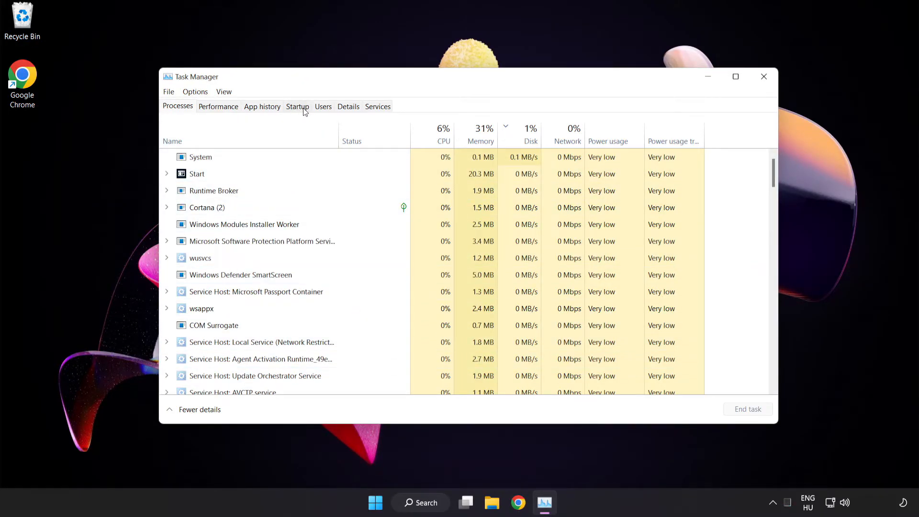
Step: Disable Phone Link, Terminal and the Windows Security notification icon at startup, then close Task Manager
{"action": "left_click", "coordinate": [297, 106]}
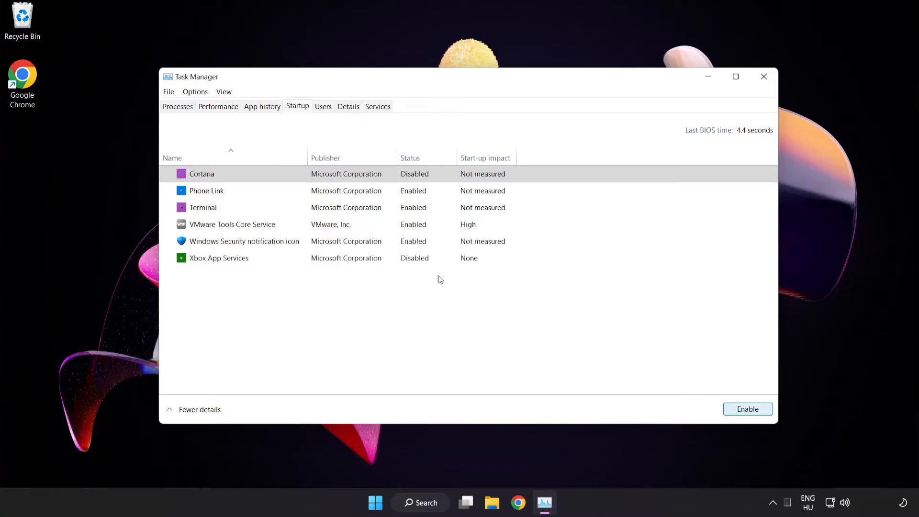
{"action": "left_click", "coordinate": [206, 190]}
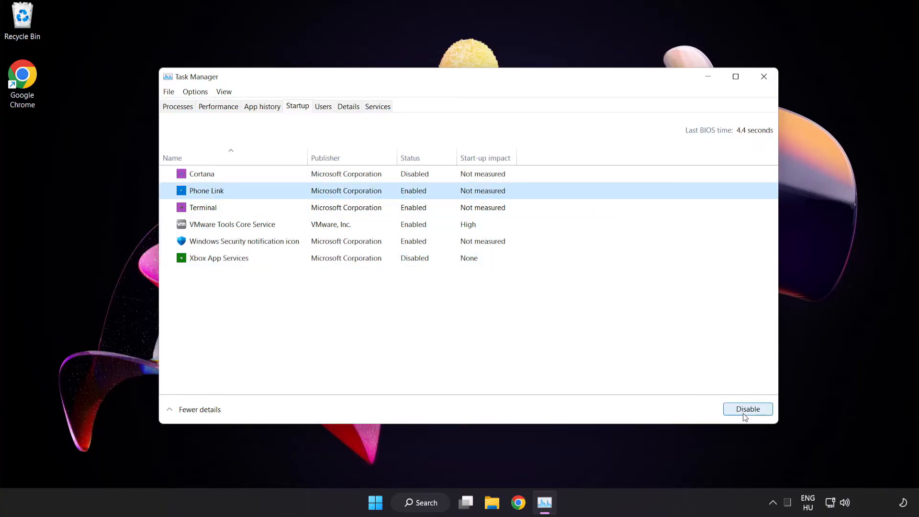
{"action": "left_click", "coordinate": [746, 409]}
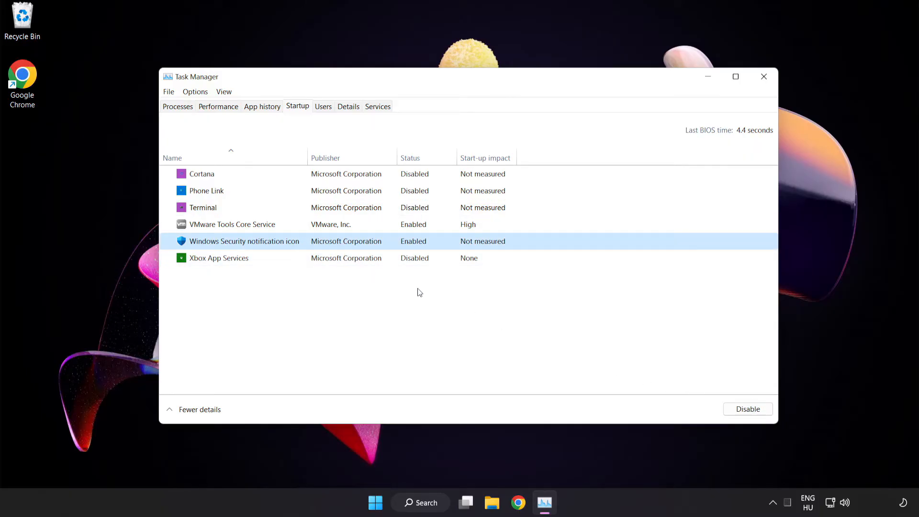
{"action": "left_click", "coordinate": [747, 408]}
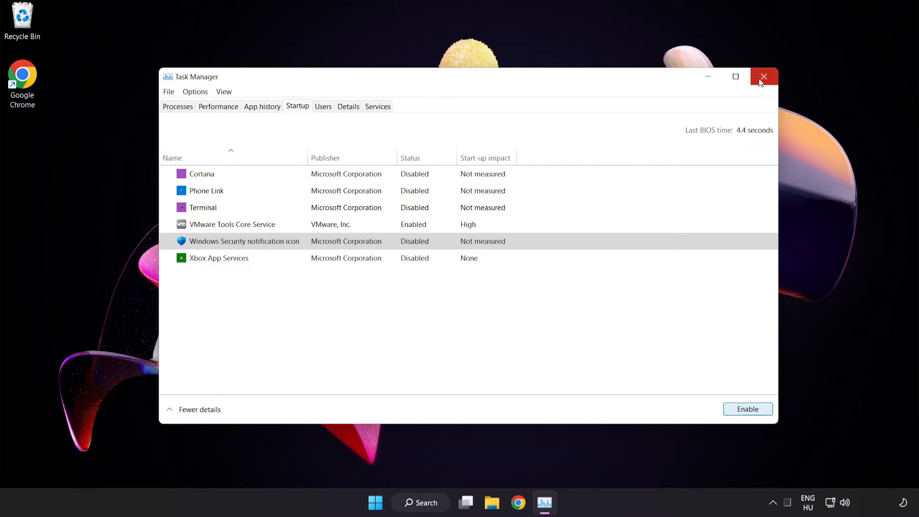
{"action": "mouse_move", "coordinate": [764, 76]}
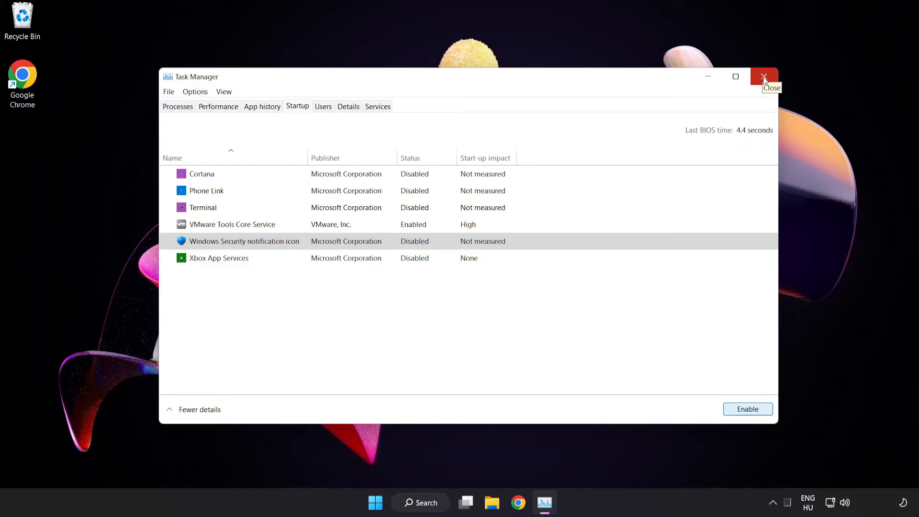
{"action": "left_click", "coordinate": [764, 76]}
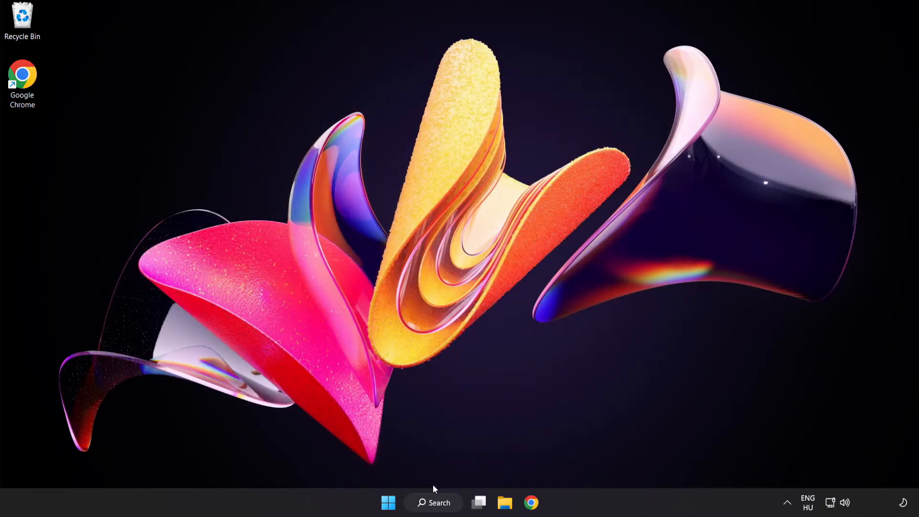
Step: Search for cmd and run Command Prompt as administrator
{"action": "left_click", "coordinate": [433, 502]}
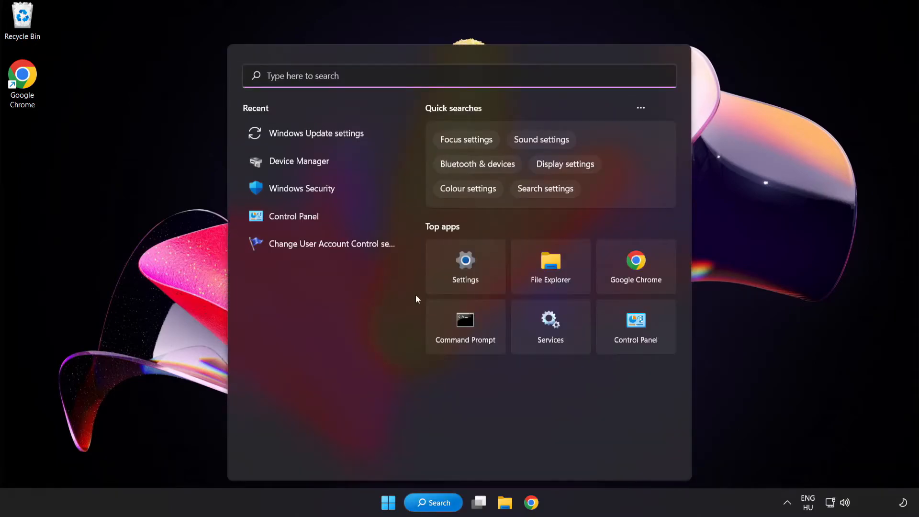
{"action": "type", "text": "cmd"}
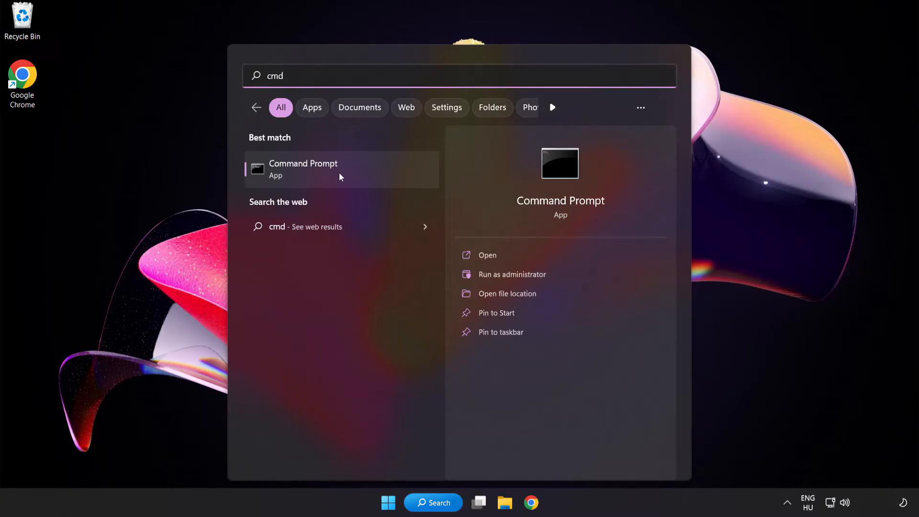
{"action": "right_click", "coordinate": [303, 169]}
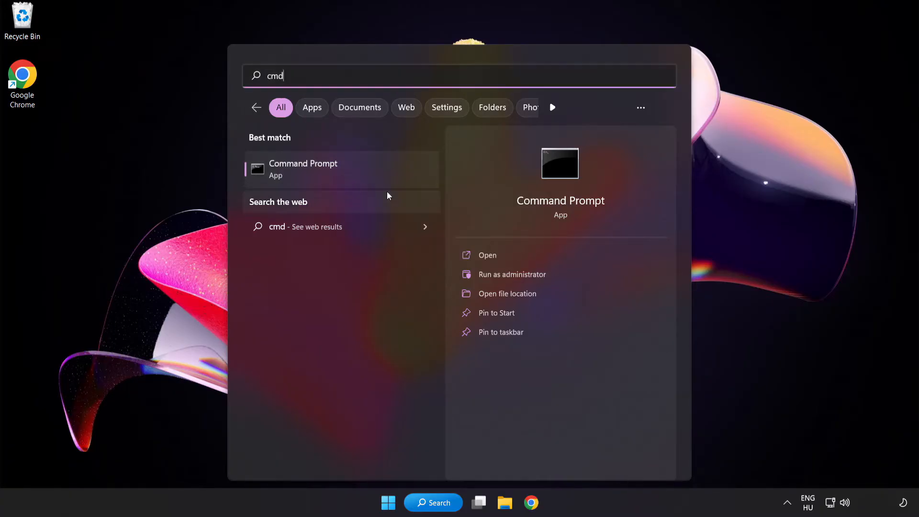
{"action": "left_click", "coordinate": [511, 274]}
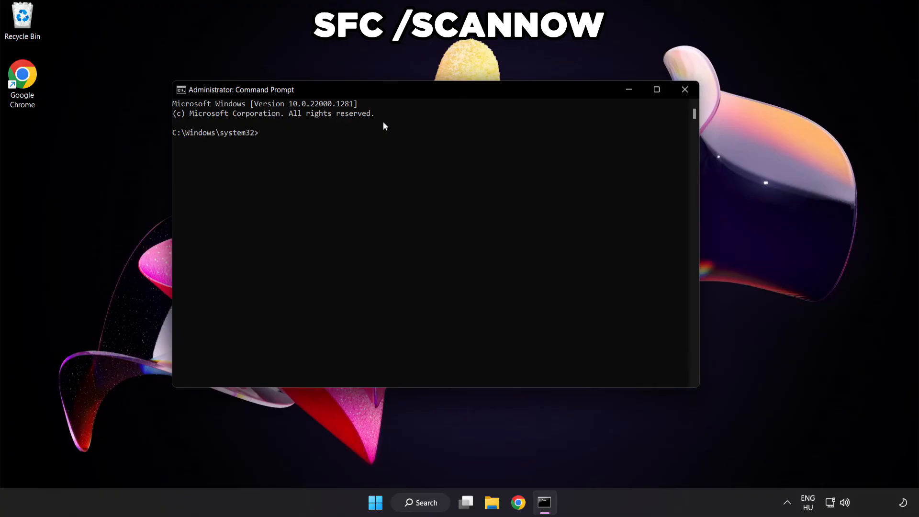
Step: Run sfc /scannow, confirm no integrity violations, and close Command Prompt
{"action": "type", "text": "sfc /"}
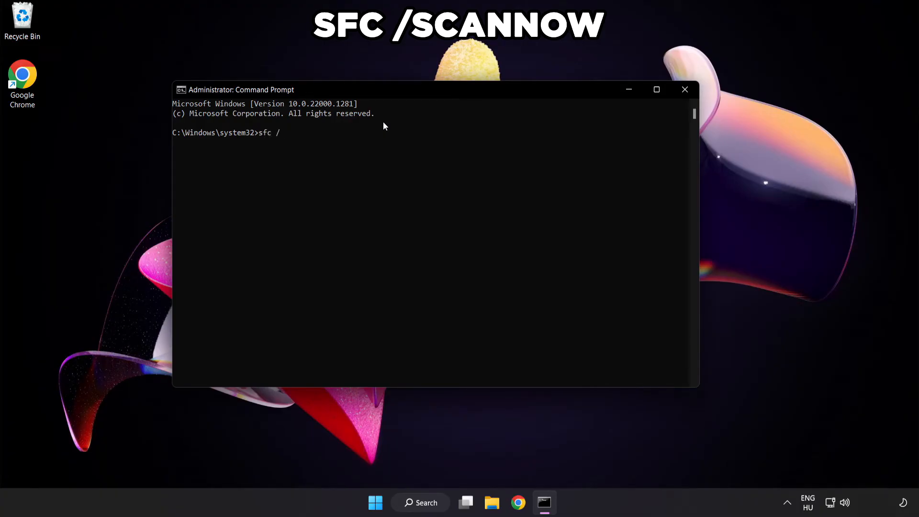
{"action": "type", "text": "scannow"}
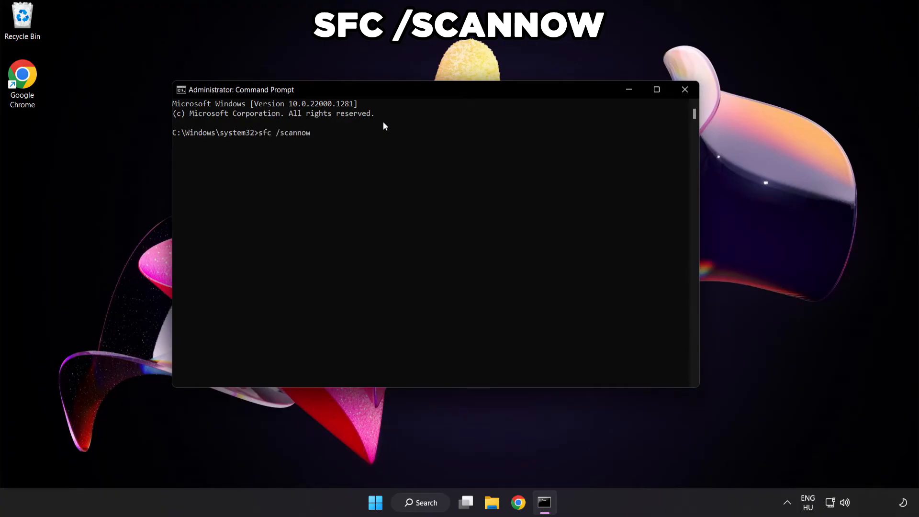
{"action": "key", "text": "Enter"}
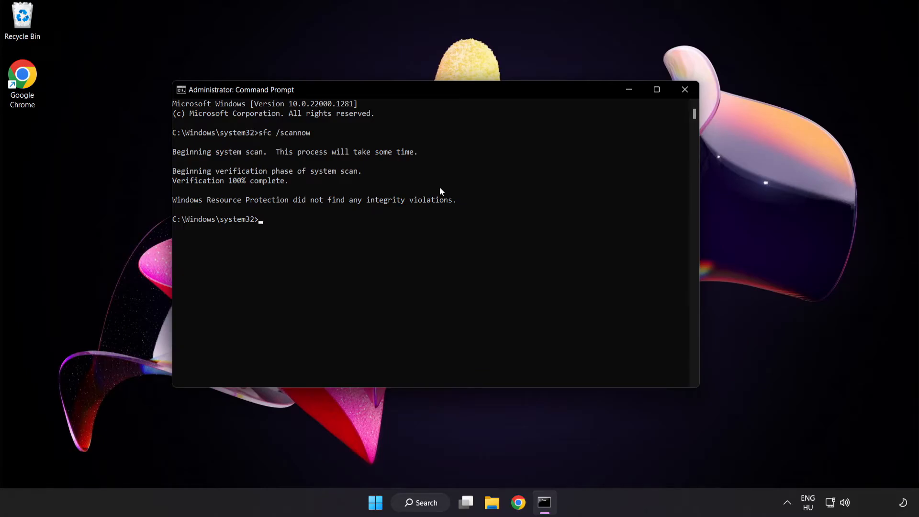
{"action": "mouse_move", "coordinate": [646, 121]}
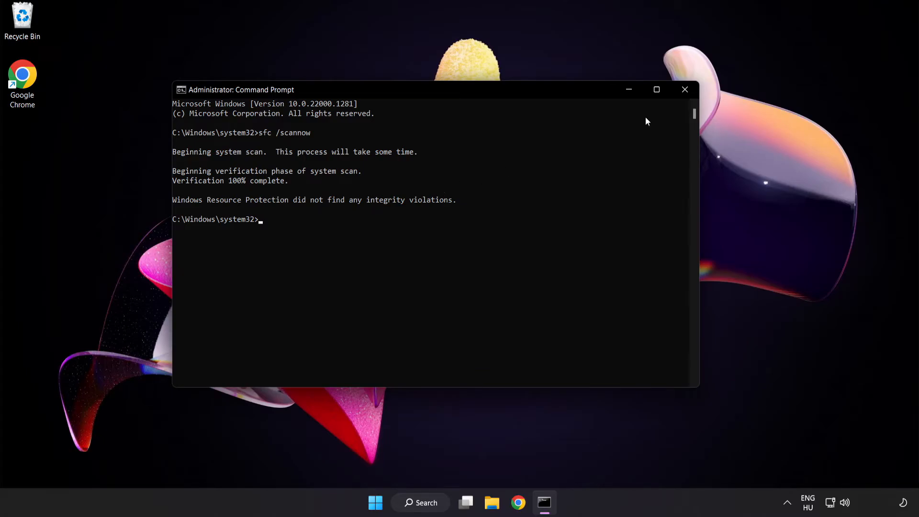
{"action": "left_click", "coordinate": [684, 89]}
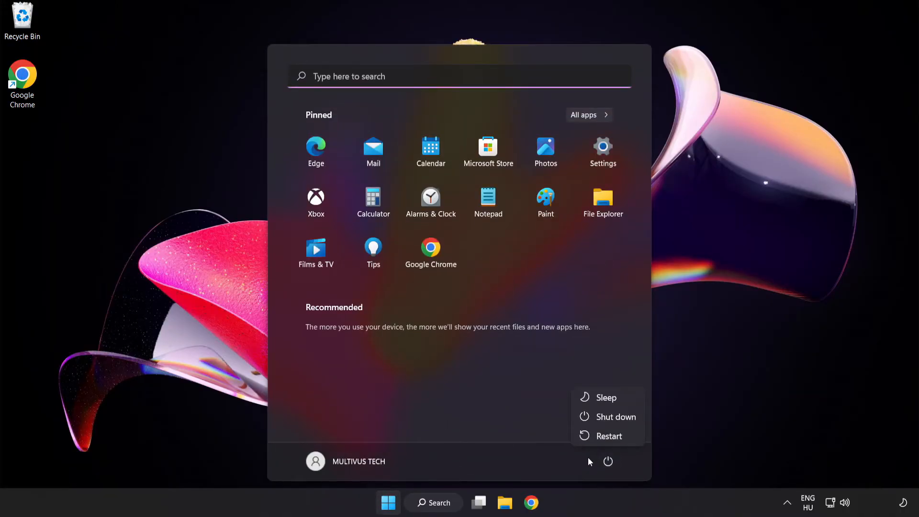
{"action": "mouse_move", "coordinate": [609, 436]}
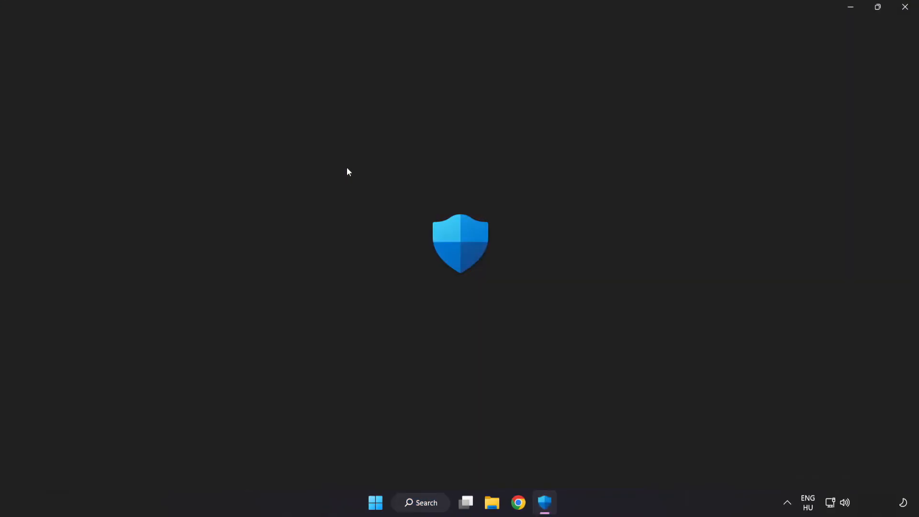
Step: Open Defender's Virus & threat protection settings and show the exclusions list containing chrome.exe
{"action": "left_click", "coordinate": [543, 503]}
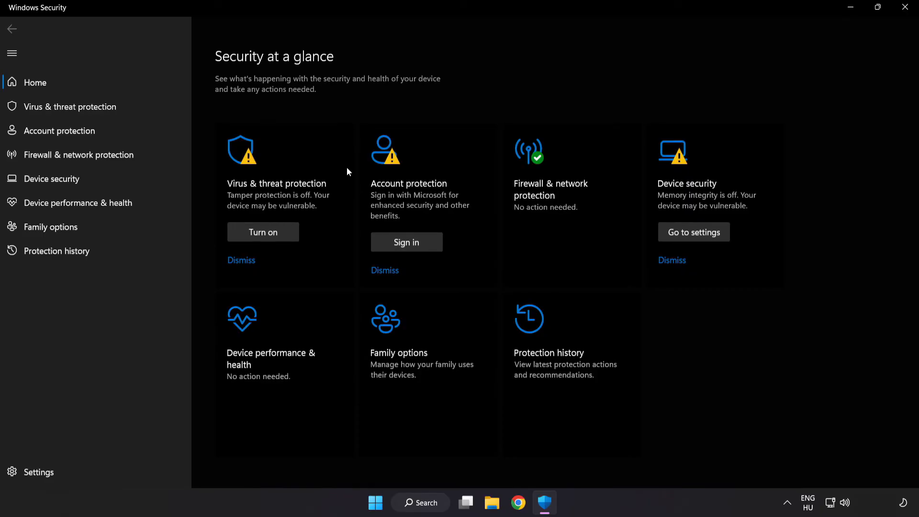
{"action": "mouse_move", "coordinate": [68, 106]}
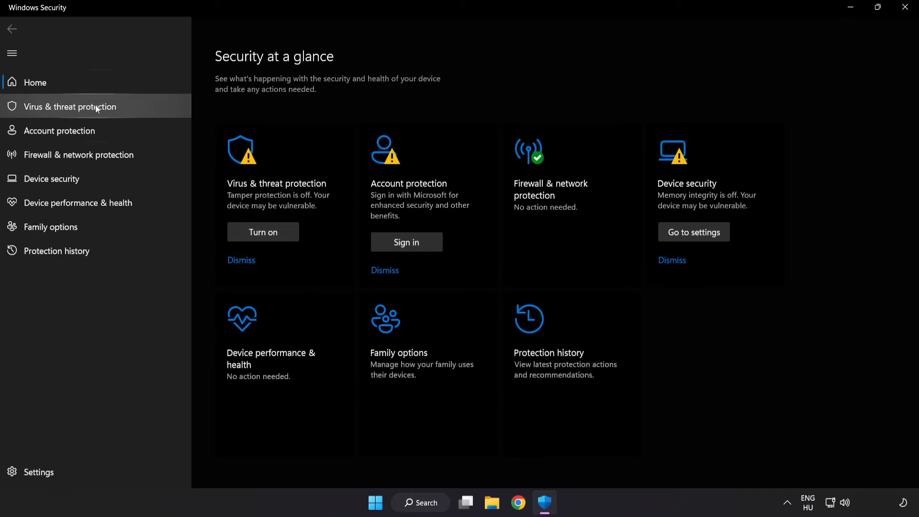
{"action": "left_click", "coordinate": [70, 106]}
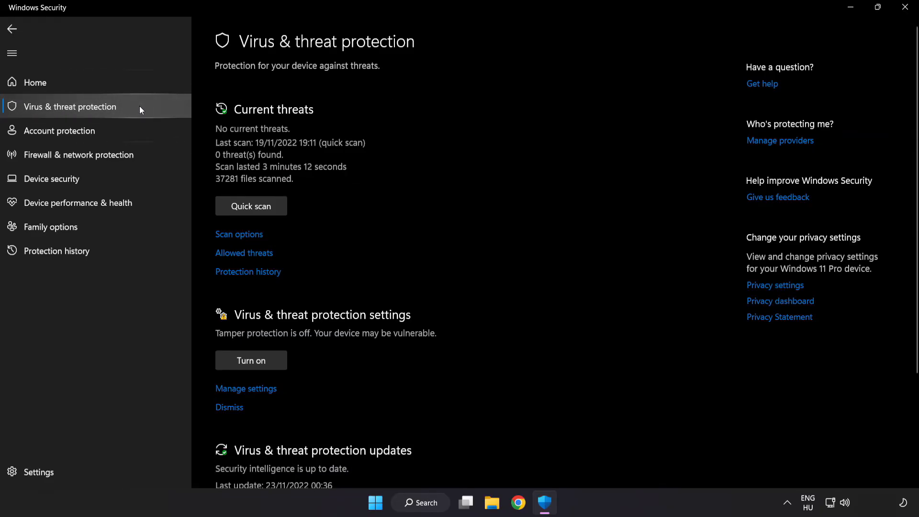
{"action": "scroll", "scroll_direction": "down", "scroll_amount": 3}
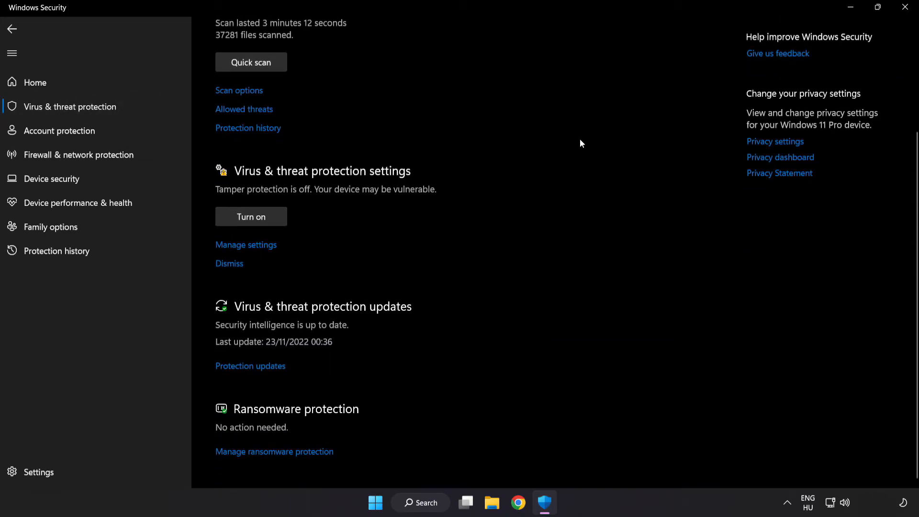
{"action": "mouse_move", "coordinate": [246, 244]}
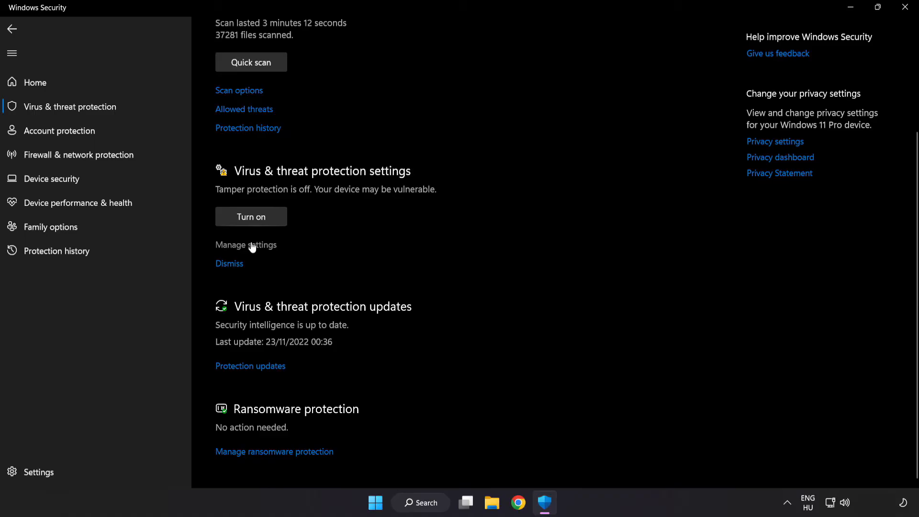
{"action": "left_click", "coordinate": [246, 245]}
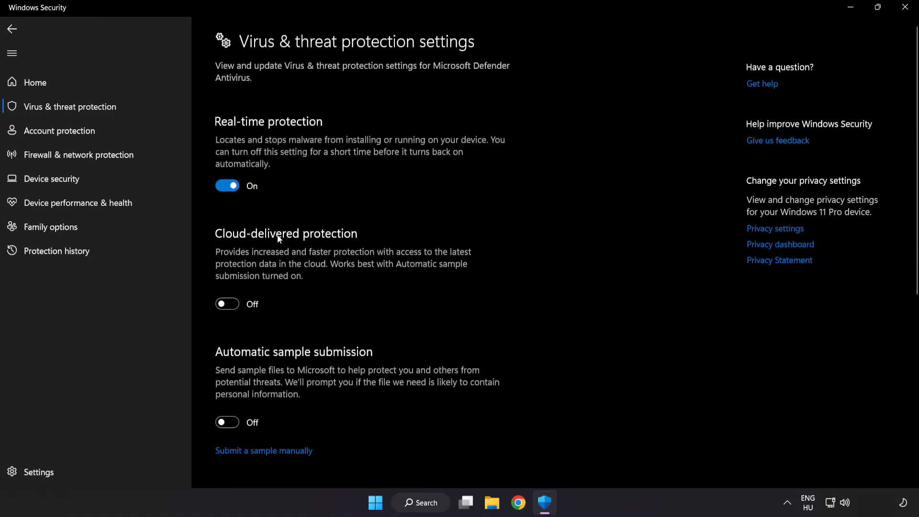
{"action": "scroll", "scroll_direction": "down", "scroll_amount": 3}
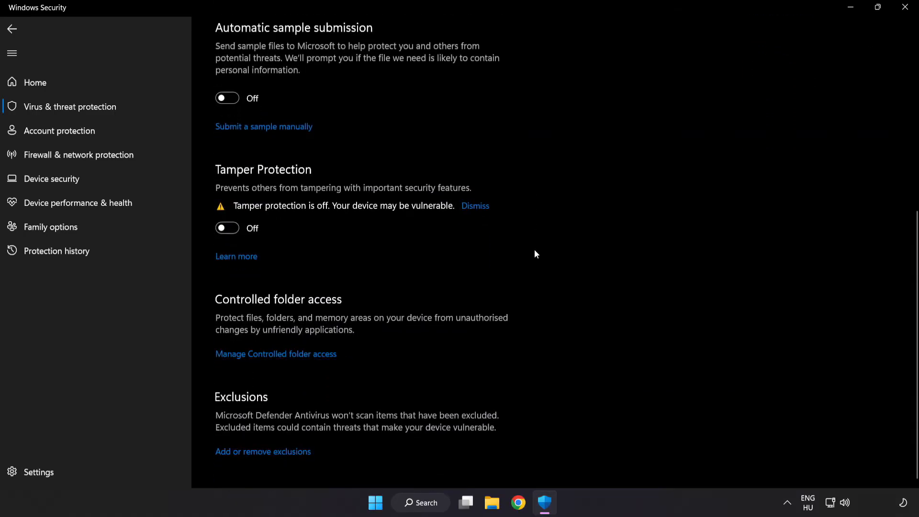
{"action": "mouse_move", "coordinate": [234, 465]}
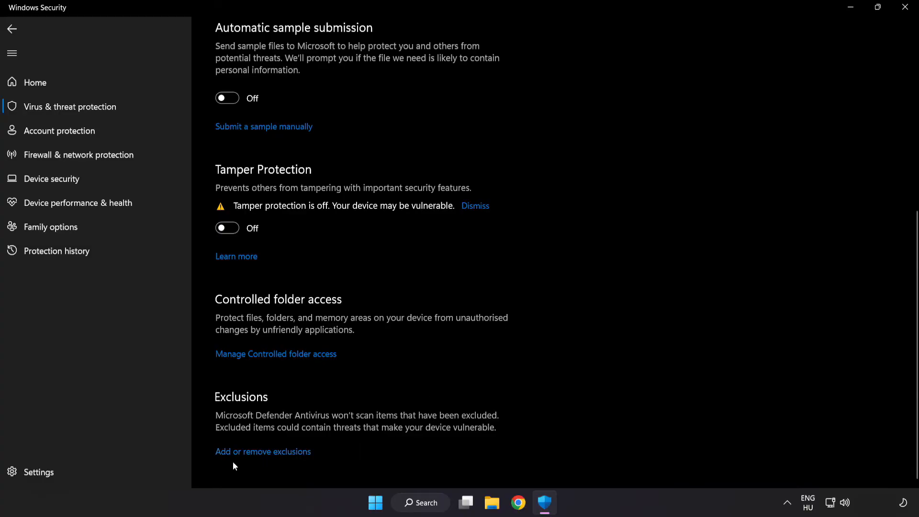
{"action": "scroll", "scroll_direction": "up", "scroll_amount": 3}
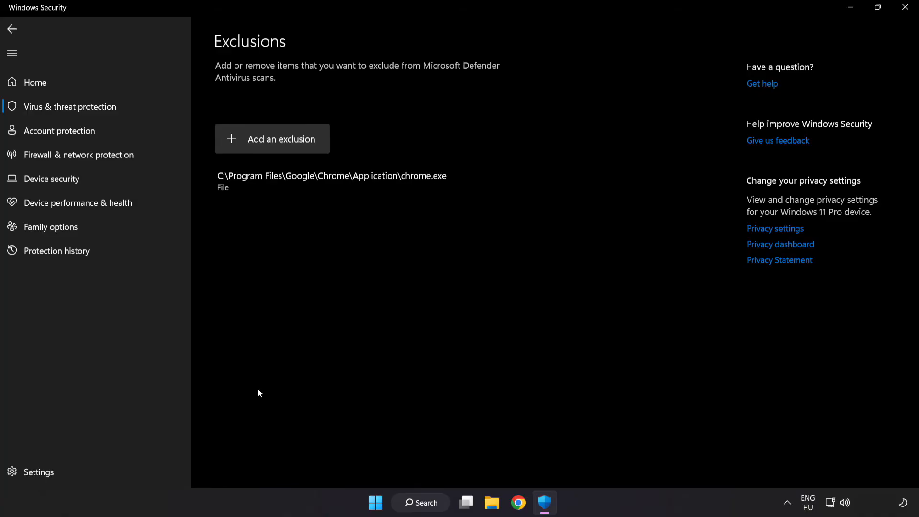
{"action": "mouse_move", "coordinate": [273, 150]}
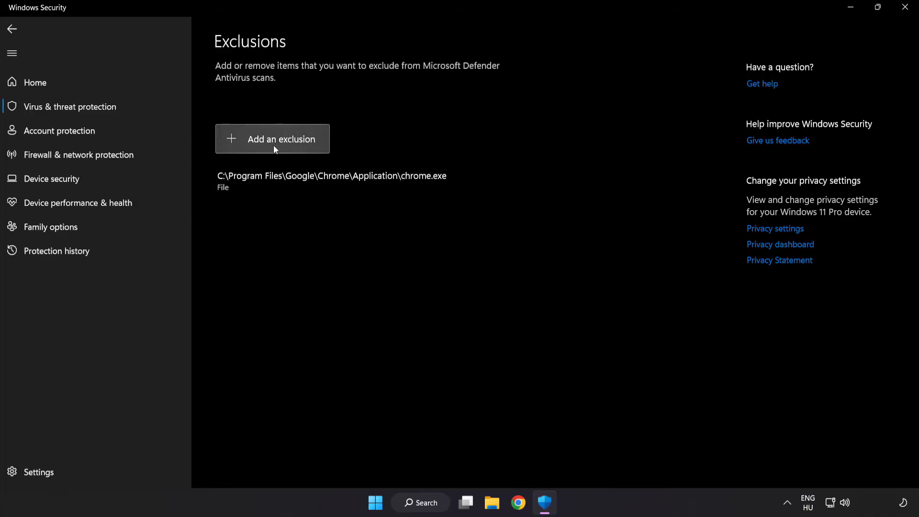
Step: Add a new file exclusion, opening the picker on Local Disk (C:)
{"action": "left_click", "coordinate": [272, 139]}
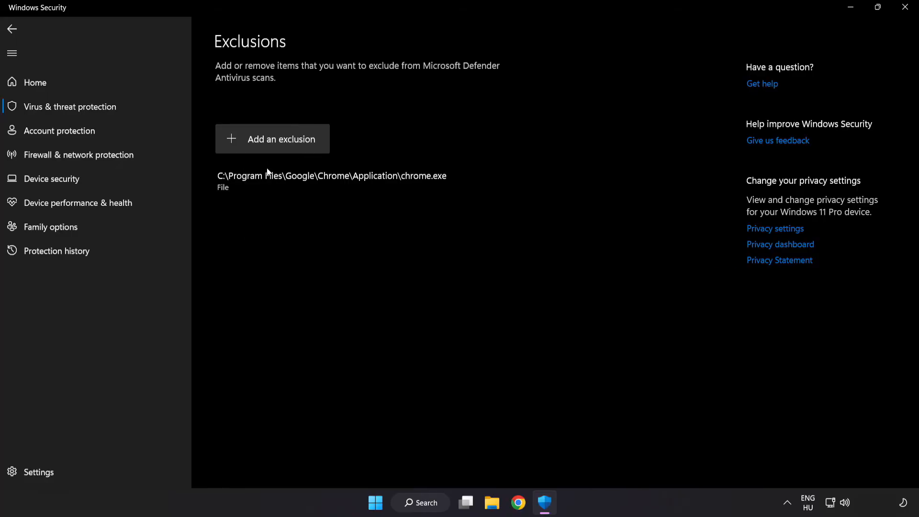
{"action": "left_click", "coordinate": [272, 139]}
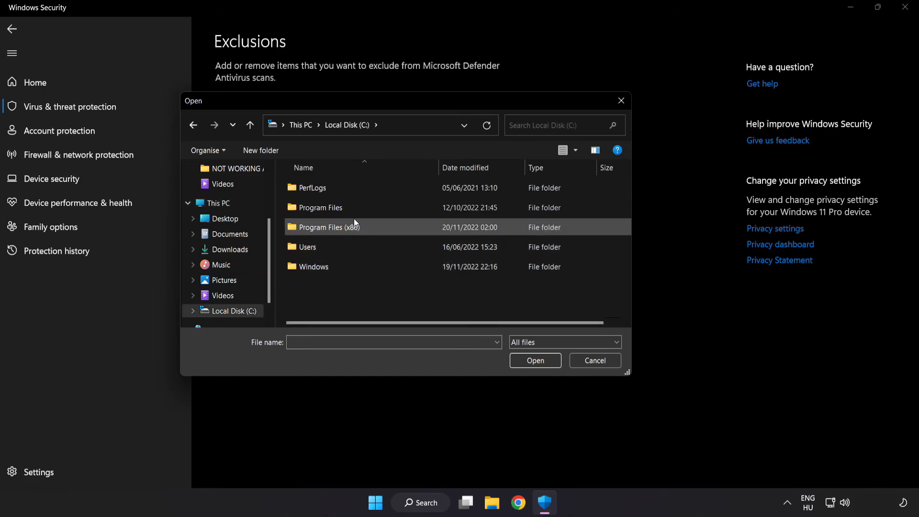
Step: Pick the NOT WORKING APP shortcut from Program Files (x86) as the exclusion
{"action": "double_click", "coordinate": [328, 227]}
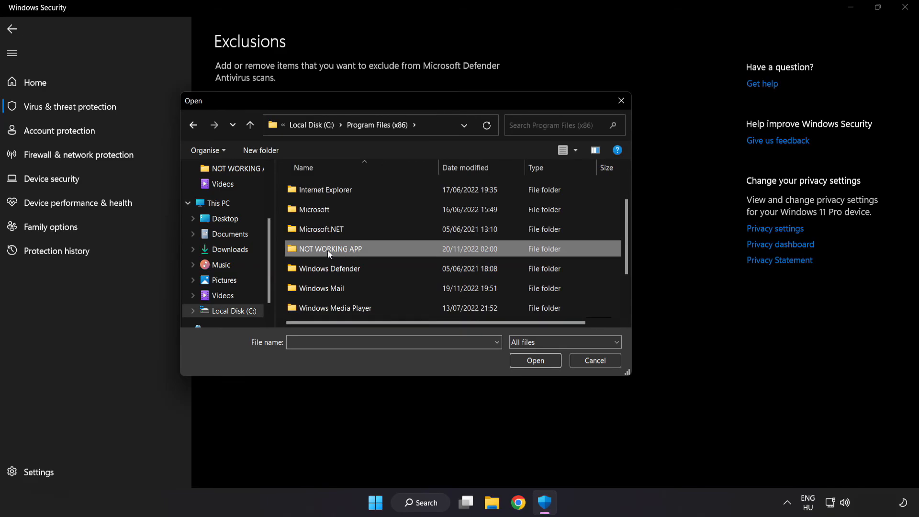
{"action": "double_click", "coordinate": [330, 248]}
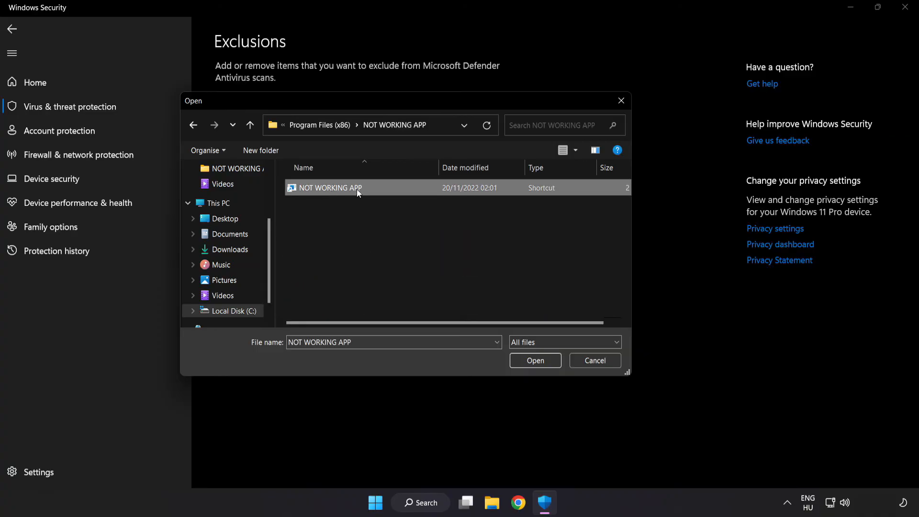
{"action": "mouse_move", "coordinate": [534, 360]}
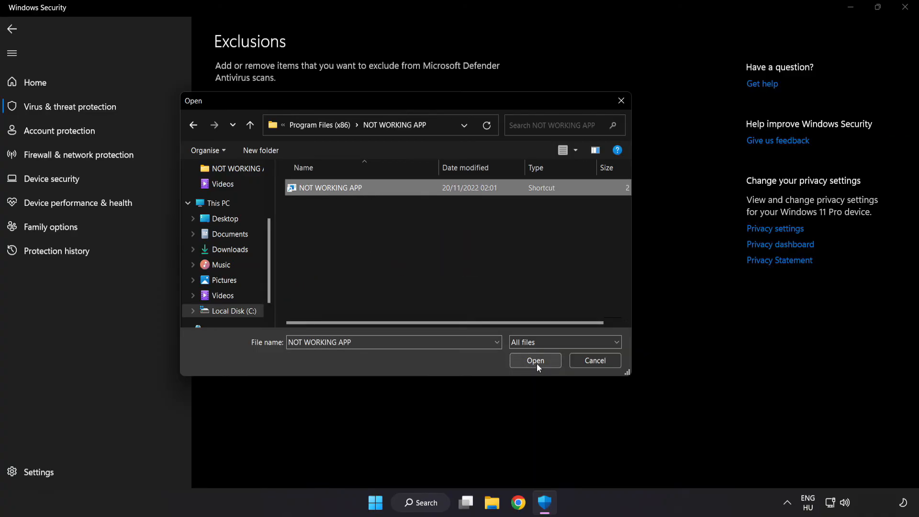
{"action": "left_click", "coordinate": [534, 360]}
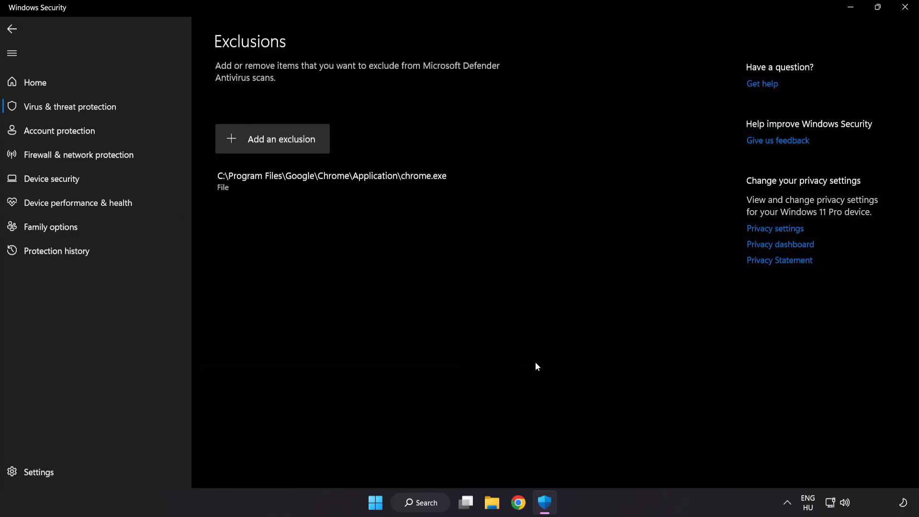
{"action": "mouse_move", "coordinate": [528, 379]}
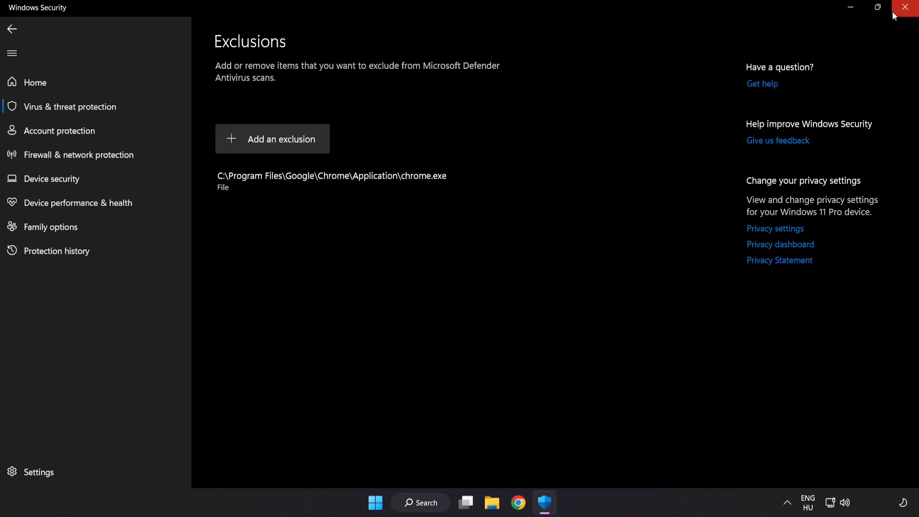
Step: Close Windows Security and bring up the Start menu's Sleep, Shut down and Restart options
{"action": "left_click", "coordinate": [907, 8]}
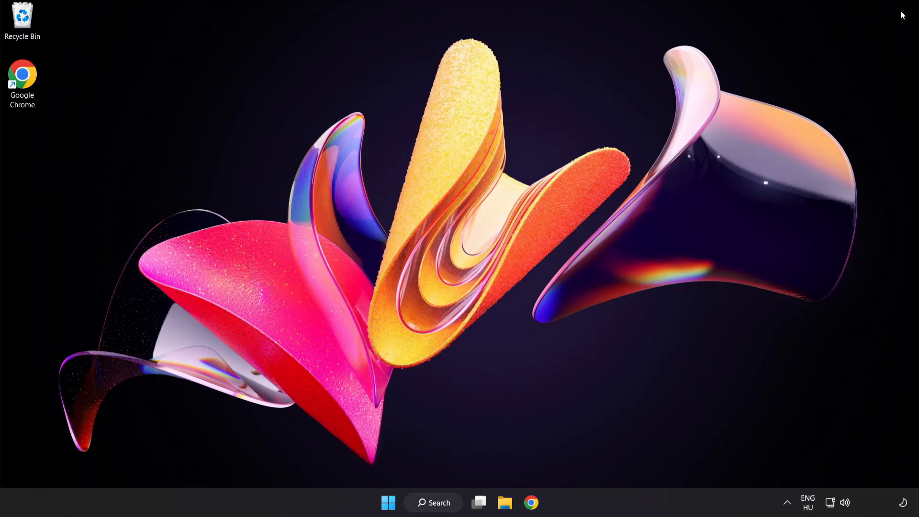
{"action": "mouse_move", "coordinate": [397, 495]}
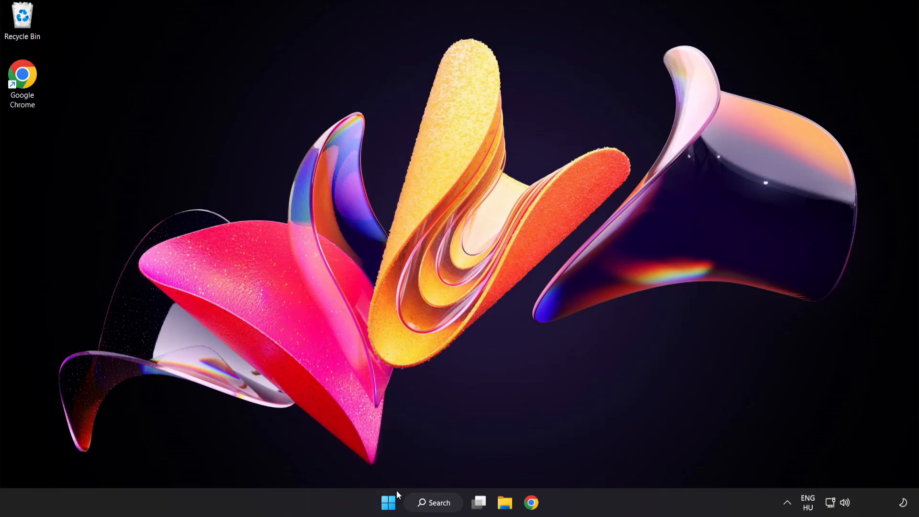
{"action": "left_click", "coordinate": [389, 502]}
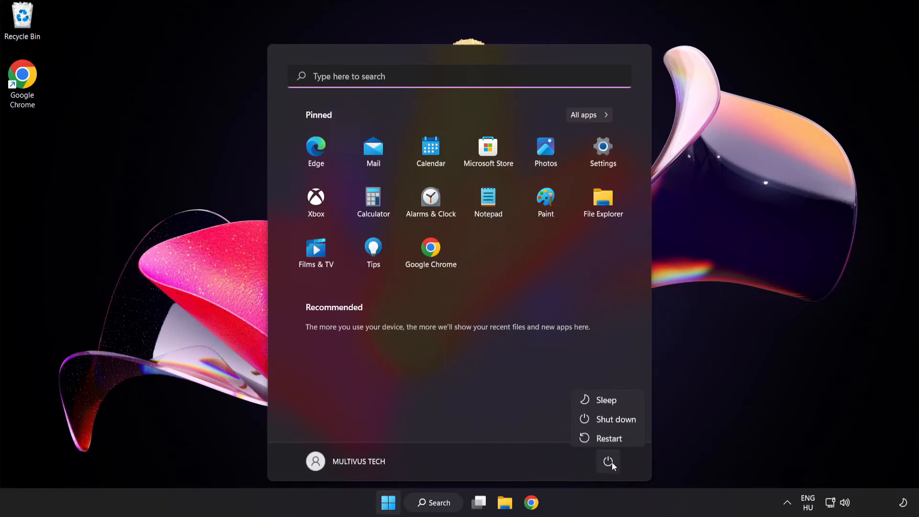